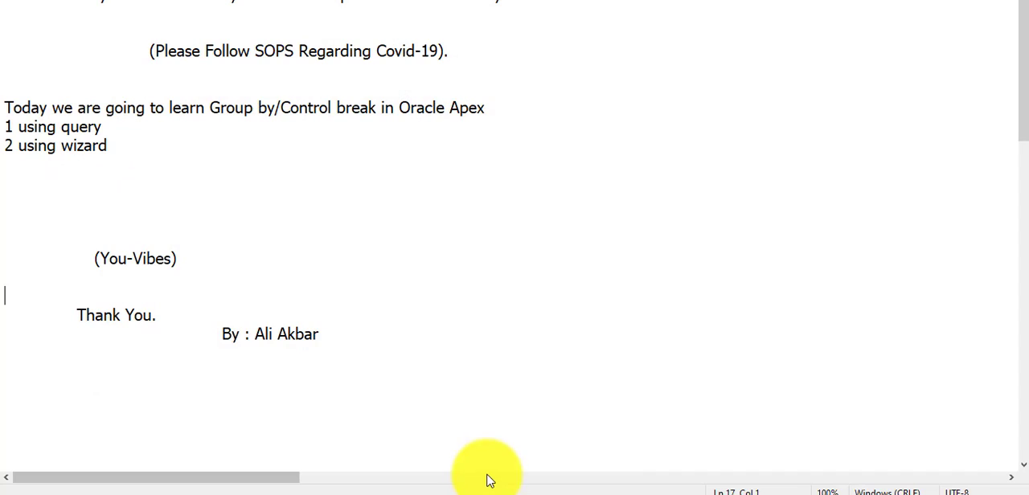
{"action": "mouse_move", "coordinate": [656, 412]}
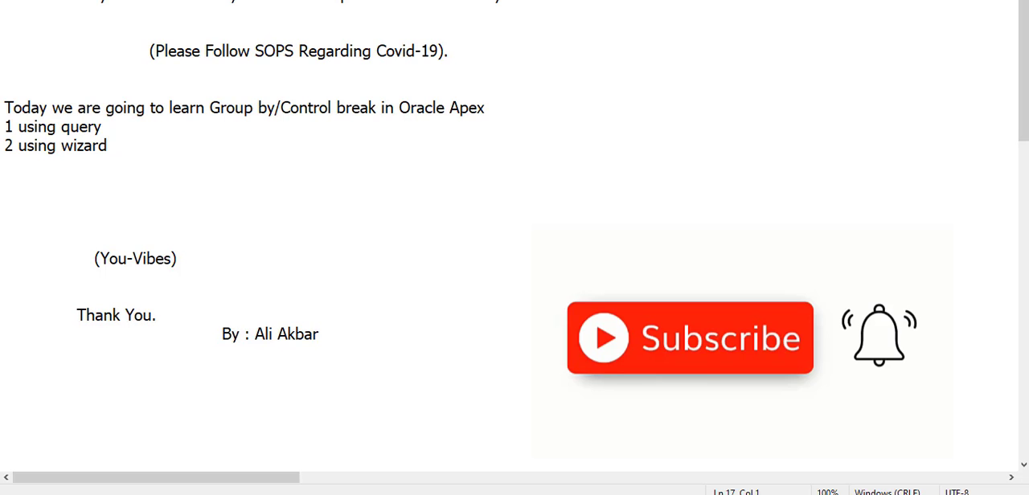
- Collapse the side navigation so the From Query and From Wizard reports fill the page width
{"action": "left_click", "coordinate": [3, 296]}
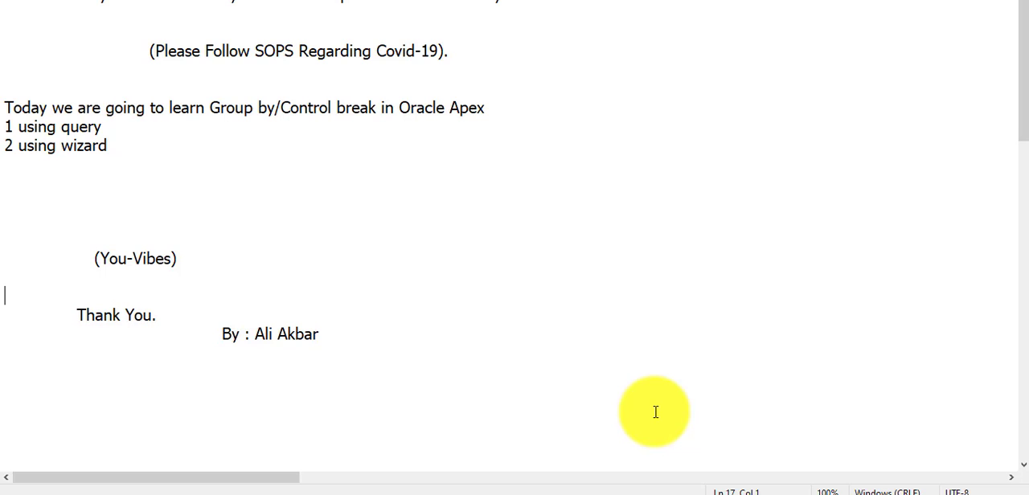
{"action": "mouse_move", "coordinate": [581, 290]}
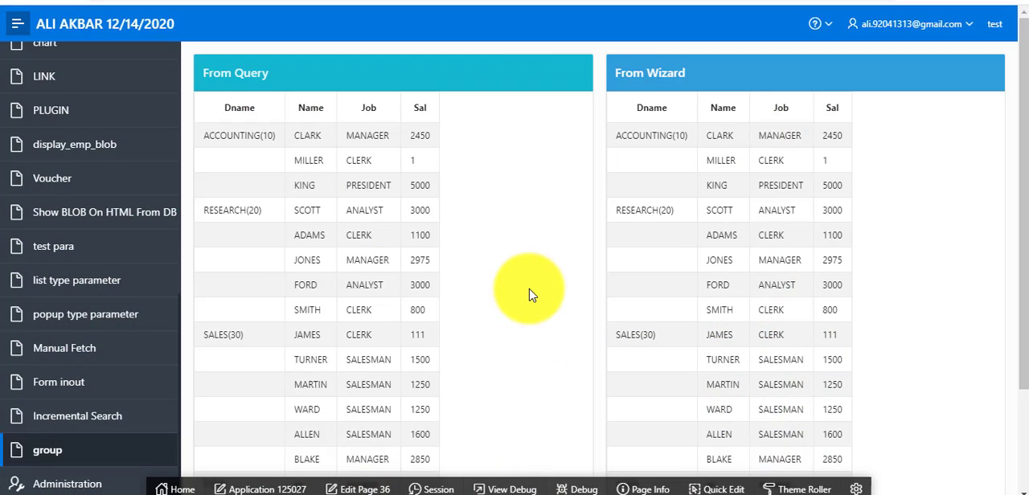
{"action": "mouse_move", "coordinate": [464, 224]}
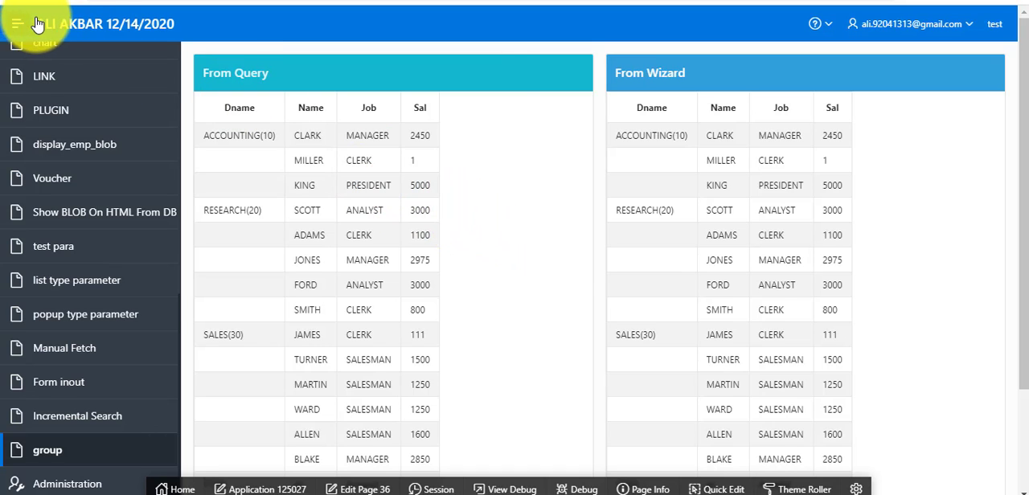
{"action": "left_click", "coordinate": [17, 23]}
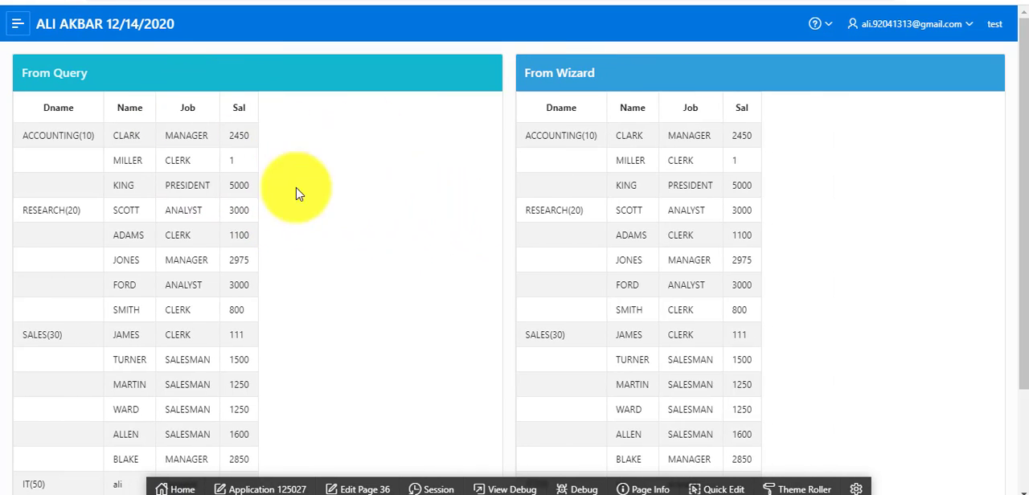
{"action": "mouse_move", "coordinate": [93, 74]}
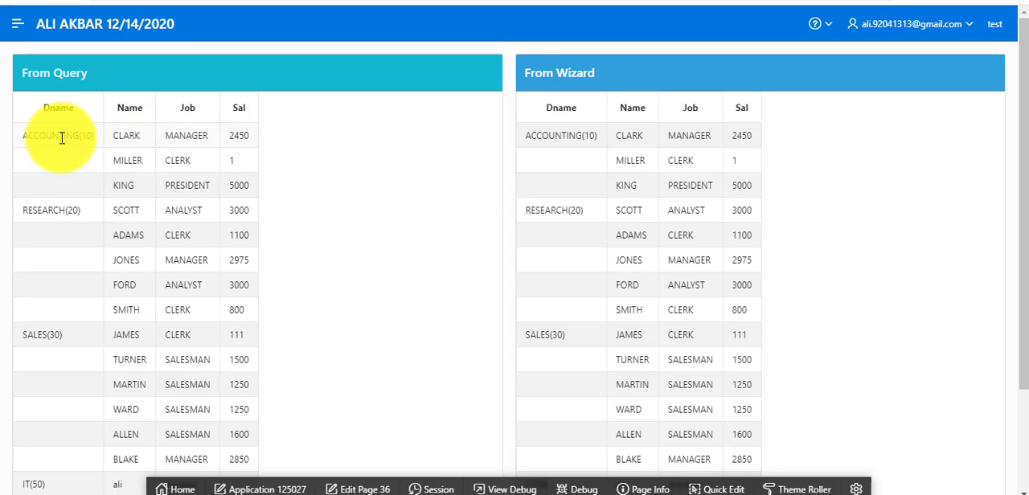
{"action": "mouse_move", "coordinate": [161, 160]}
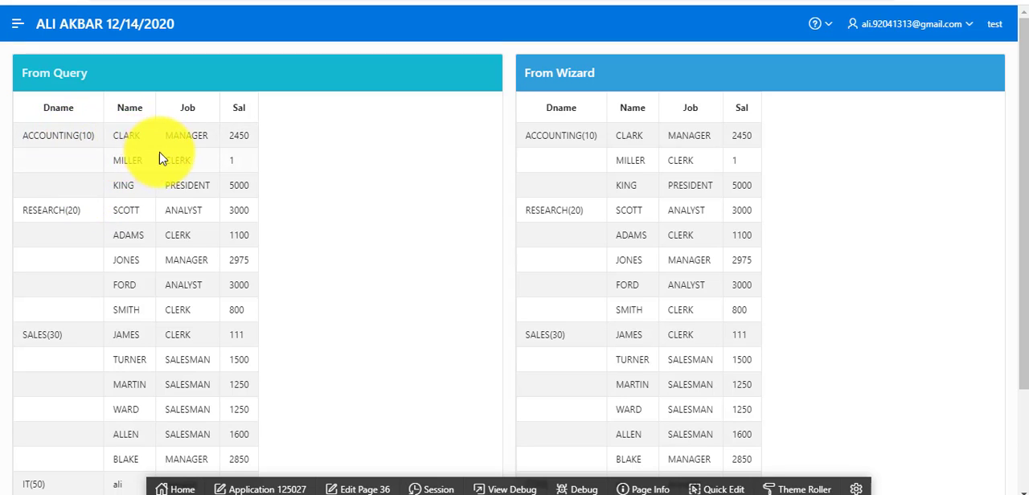
{"action": "mouse_move", "coordinate": [80, 226]}
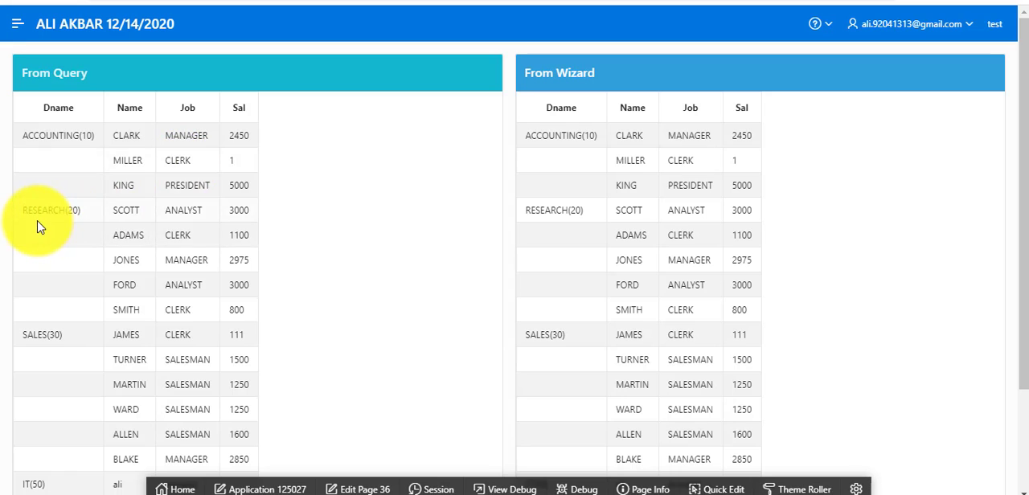
{"action": "mouse_move", "coordinate": [495, 217]}
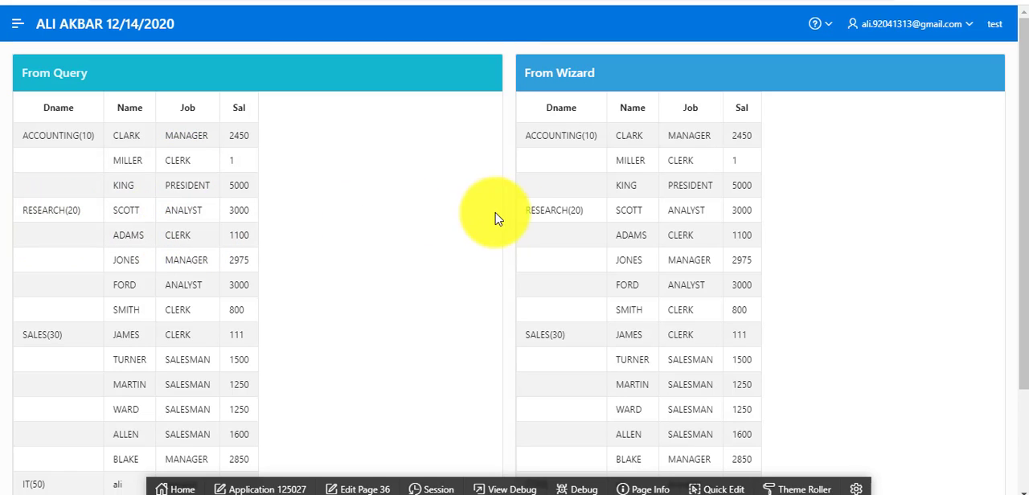
{"action": "mouse_move", "coordinate": [824, 153]}
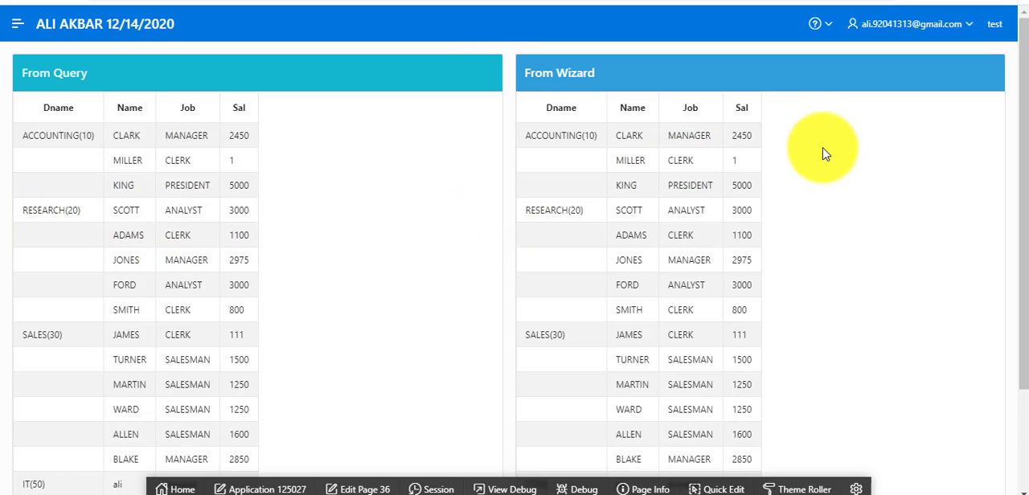
{"action": "mouse_move", "coordinate": [547, 158]}
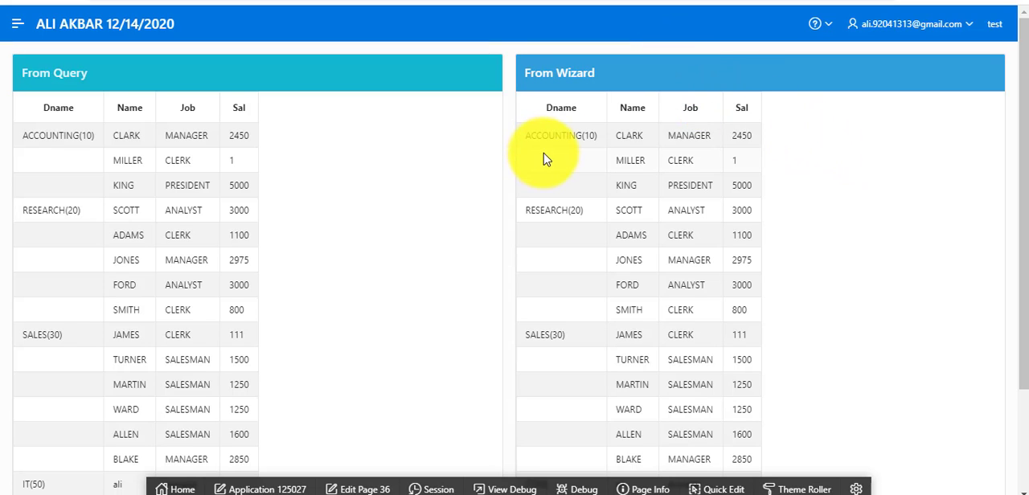
{"action": "mouse_move", "coordinate": [566, 200]}
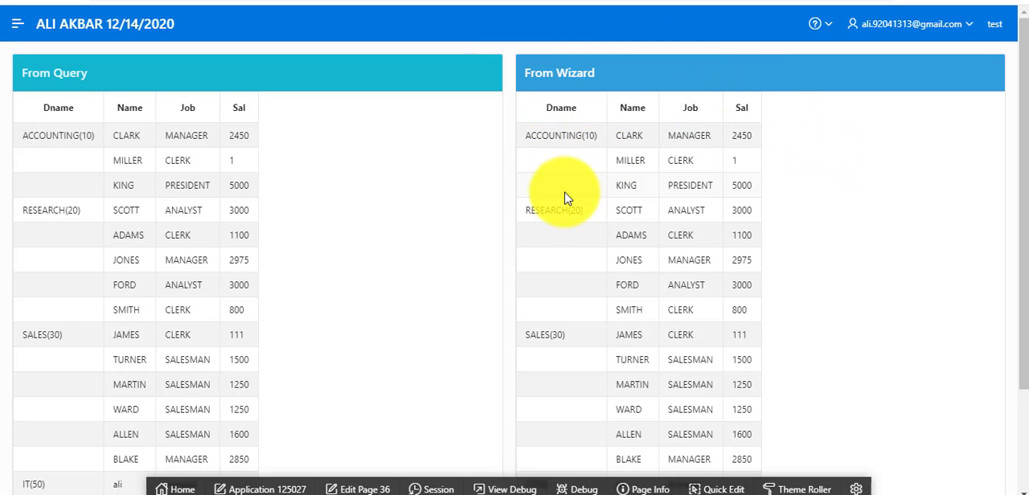
{"action": "mouse_move", "coordinate": [563, 196]}
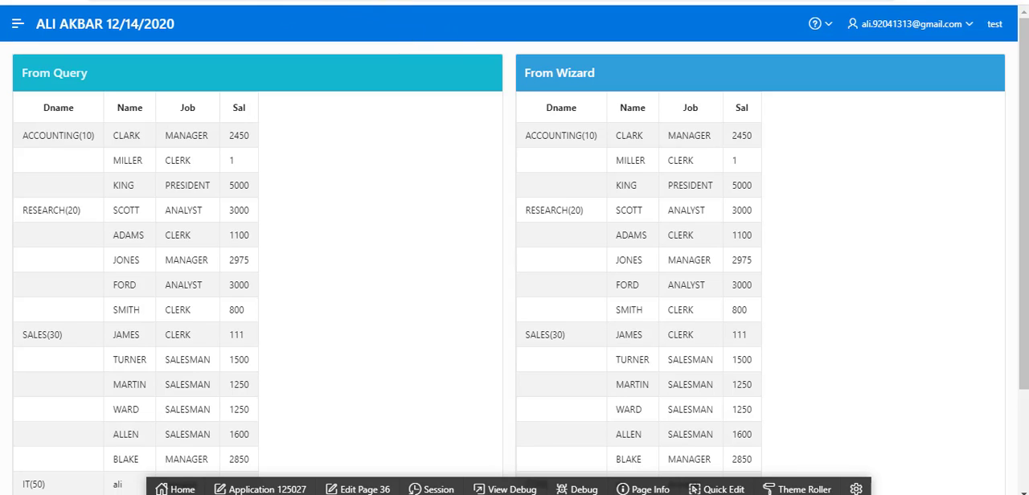
- Start the Create Page wizard from page 36 and choose a blank page
{"action": "left_click", "coordinate": [357, 489]}
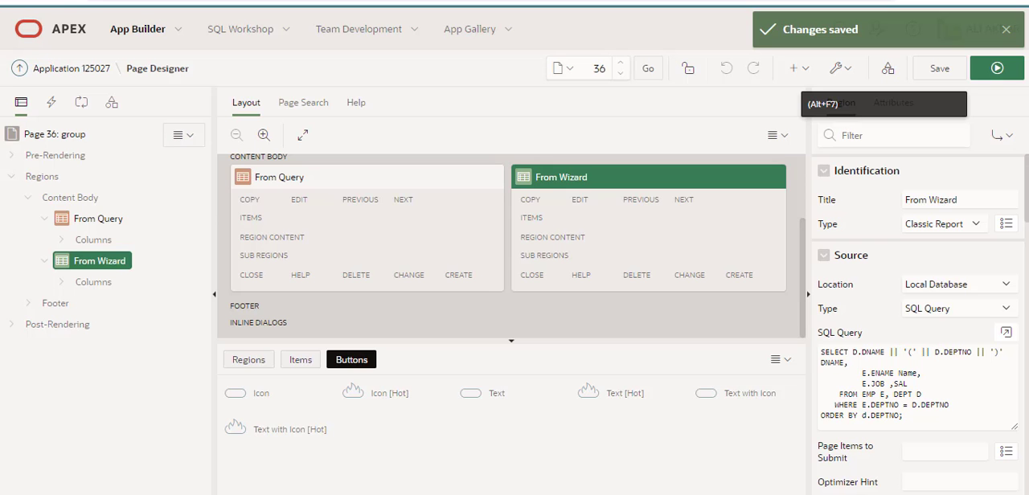
{"action": "left_click", "coordinate": [791, 68]}
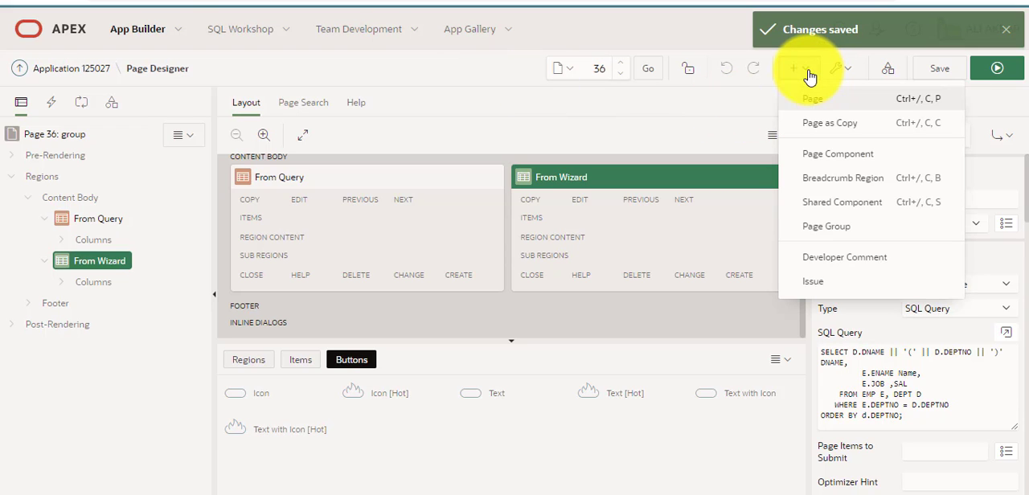
{"action": "left_click", "coordinate": [814, 98]}
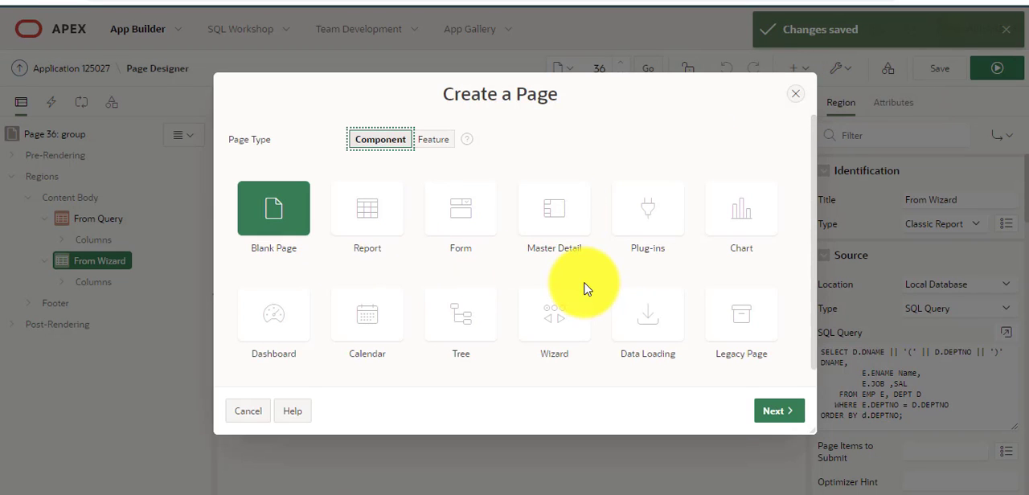
{"action": "mouse_move", "coordinate": [771, 412]}
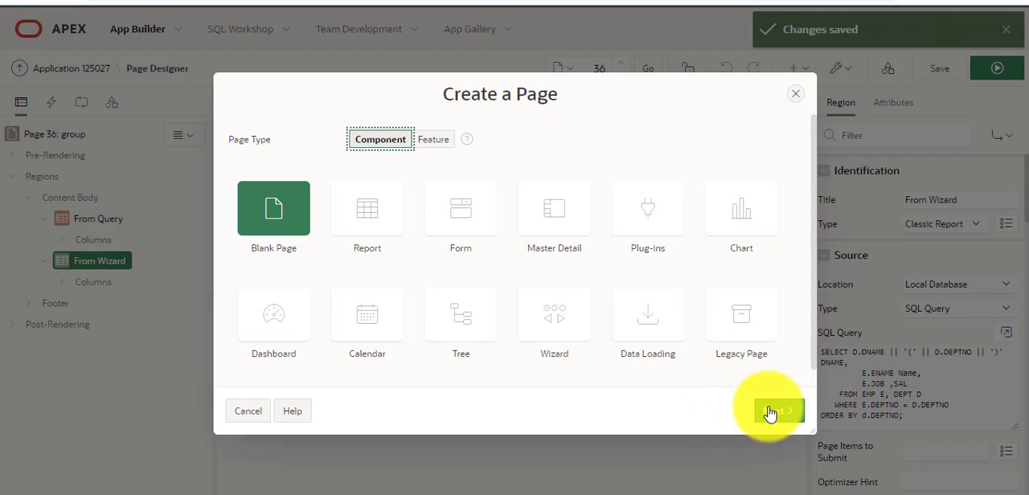
{"action": "left_click", "coordinate": [775, 412]}
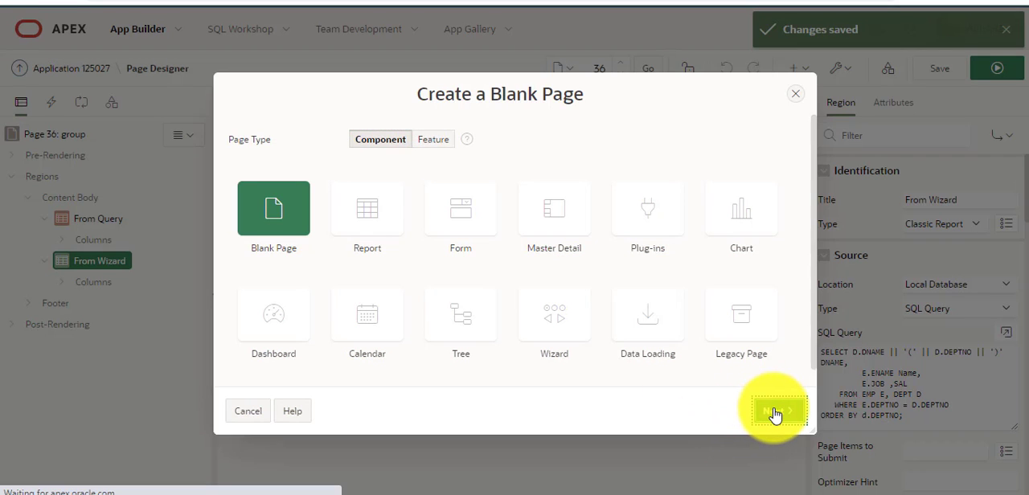
{"action": "left_click", "coordinate": [775, 412]}
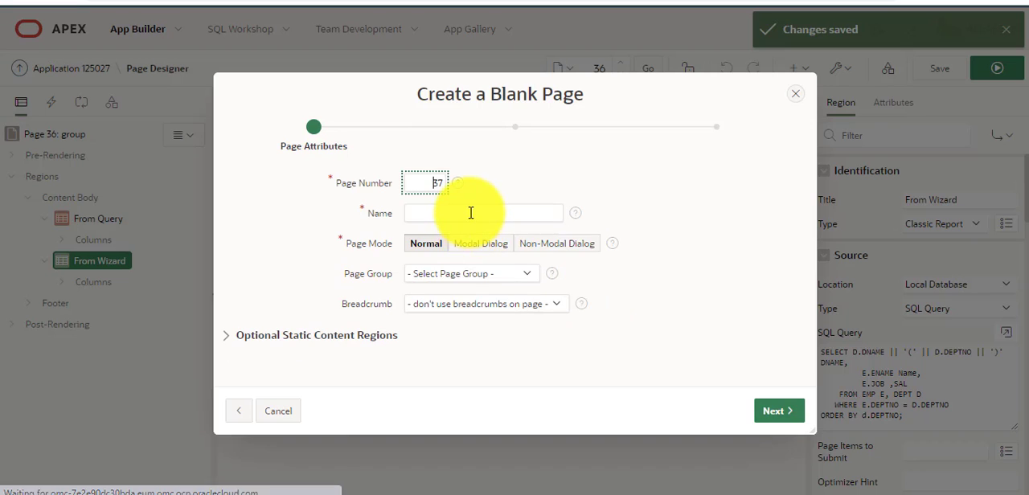
- Name the new page 'Control Break'
{"action": "left_click", "coordinate": [483, 212]}
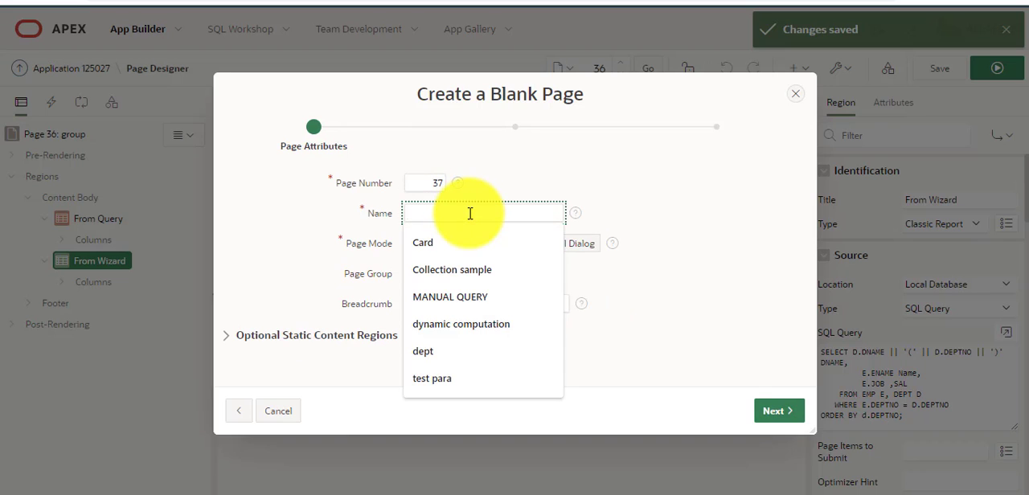
{"action": "type", "text": "Contro"}
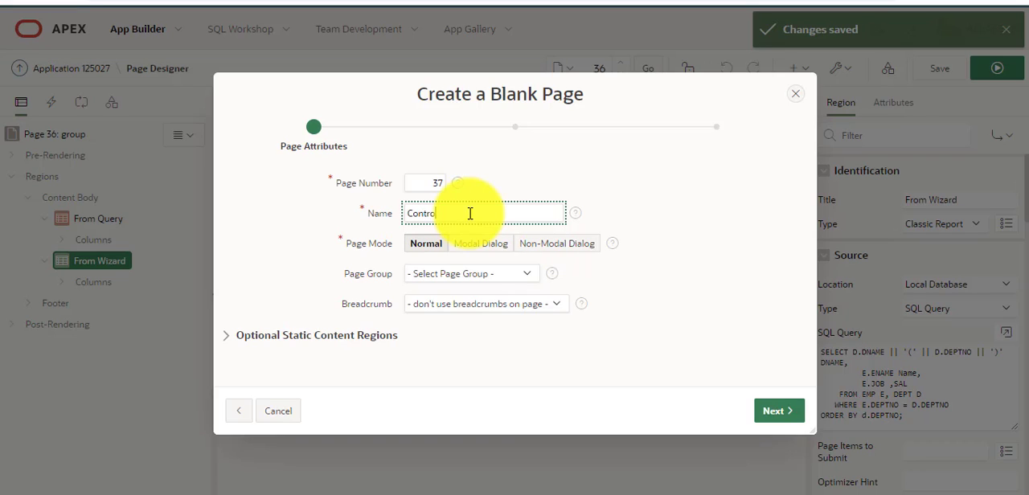
{"action": "type", "text": "Bre"}
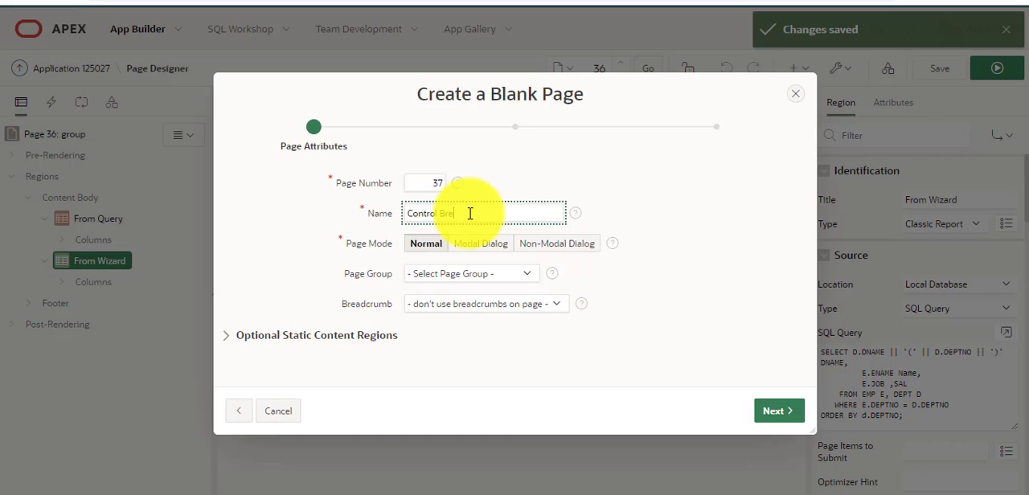
{"action": "type", "text": "ak"}
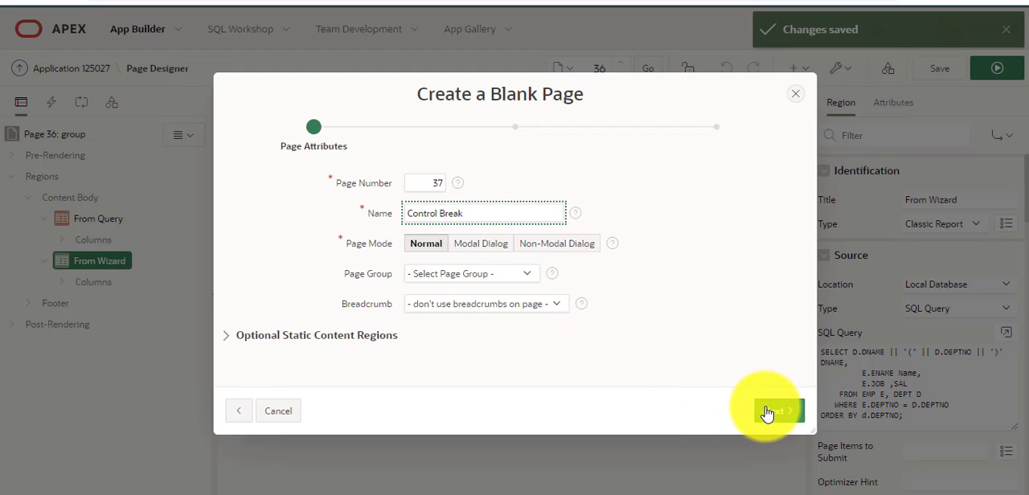
{"action": "left_click", "coordinate": [776, 412]}
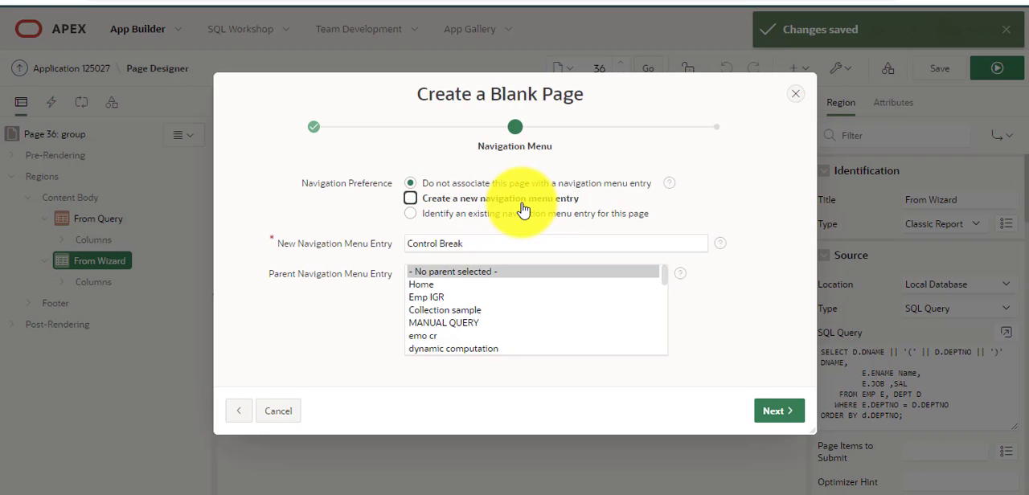
- Give the page its own new navigation menu entry and finish creating page 37
{"action": "left_click", "coordinate": [410, 198]}
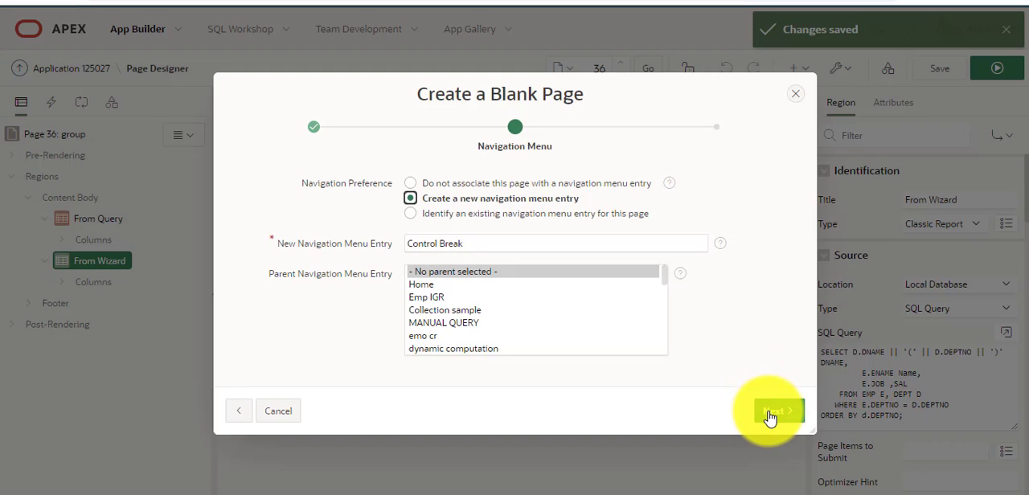
{"action": "left_click", "coordinate": [776, 412]}
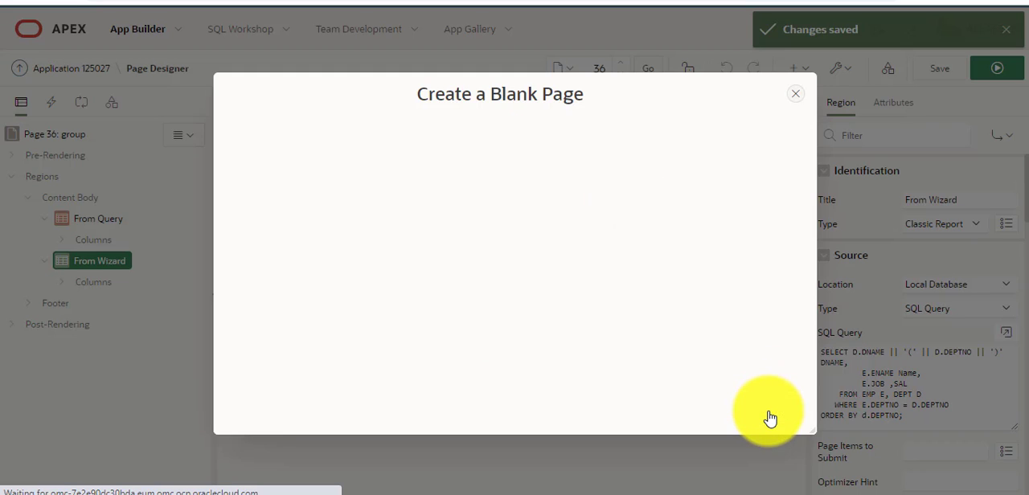
{"action": "left_click", "coordinate": [771, 412]}
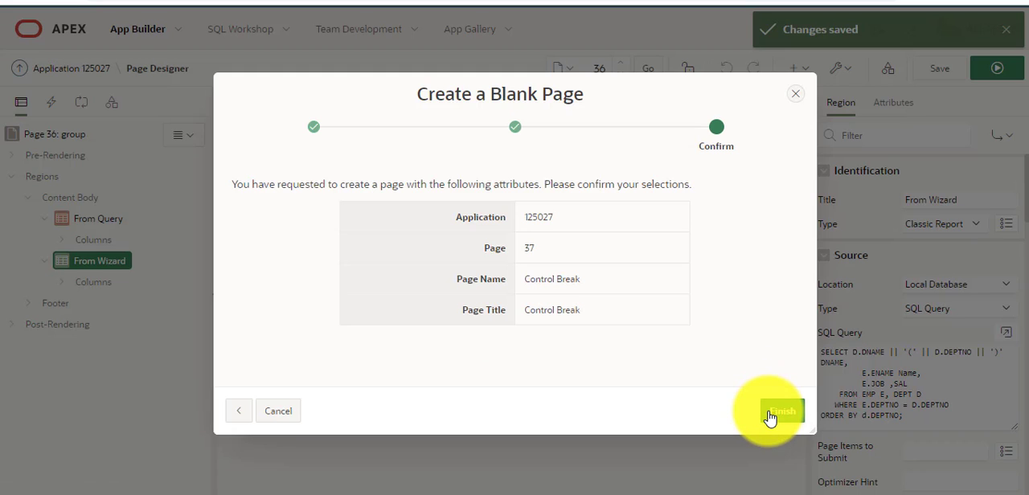
{"action": "left_click", "coordinate": [780, 412]}
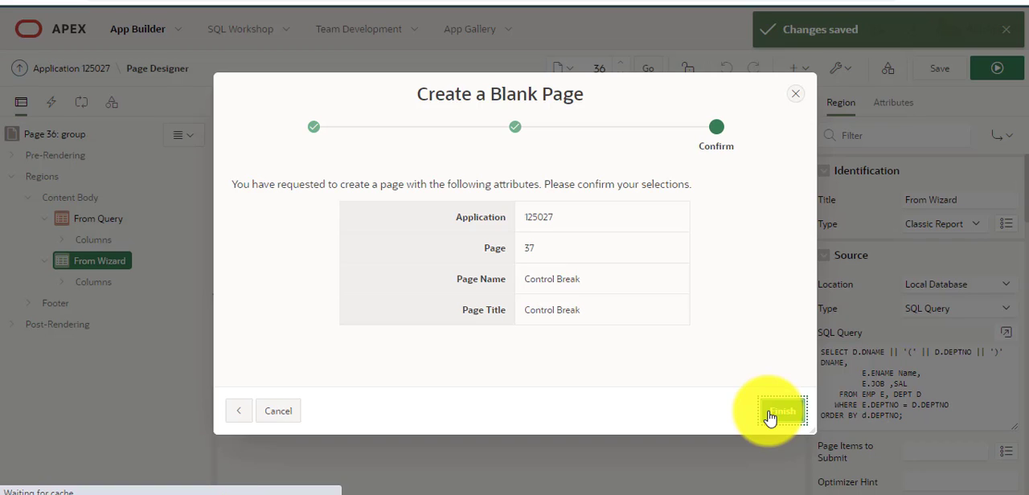
{"action": "left_click", "coordinate": [780, 412]}
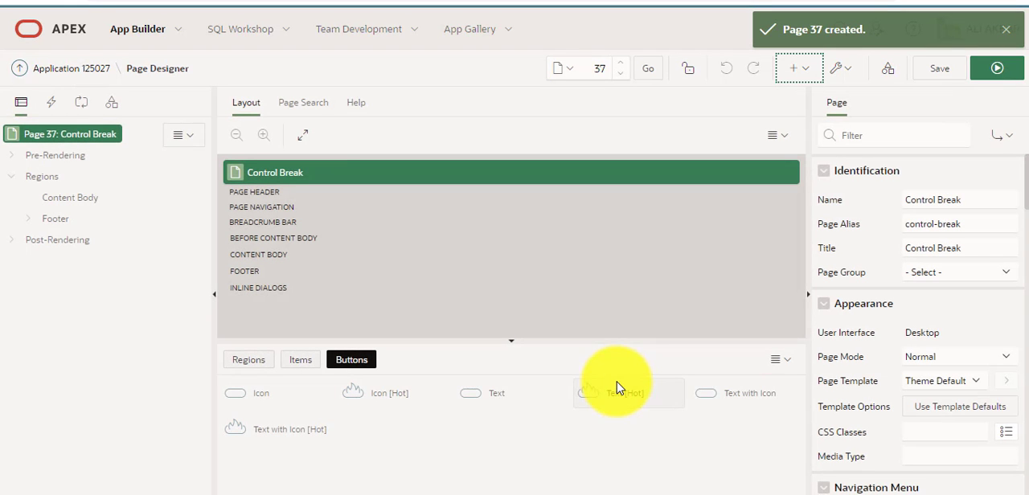
- Add a new region to page 37 titled 'From Query'
{"action": "left_click", "coordinate": [998, 68]}
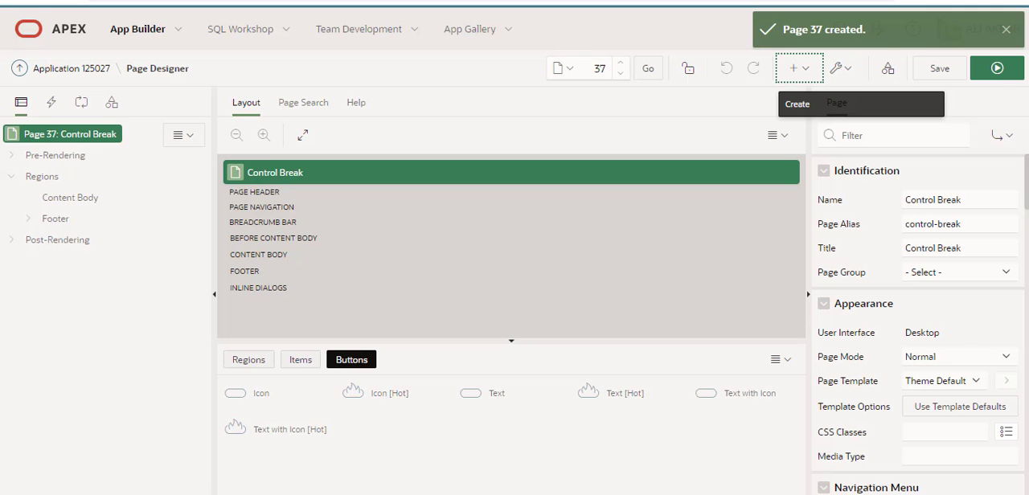
{"action": "left_click", "coordinate": [997, 67]}
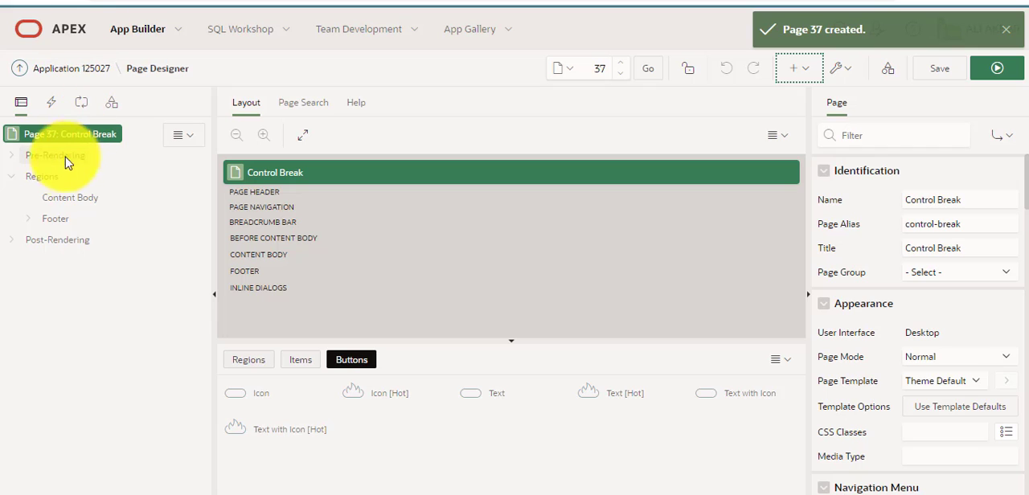
{"action": "right_click", "coordinate": [40, 177]}
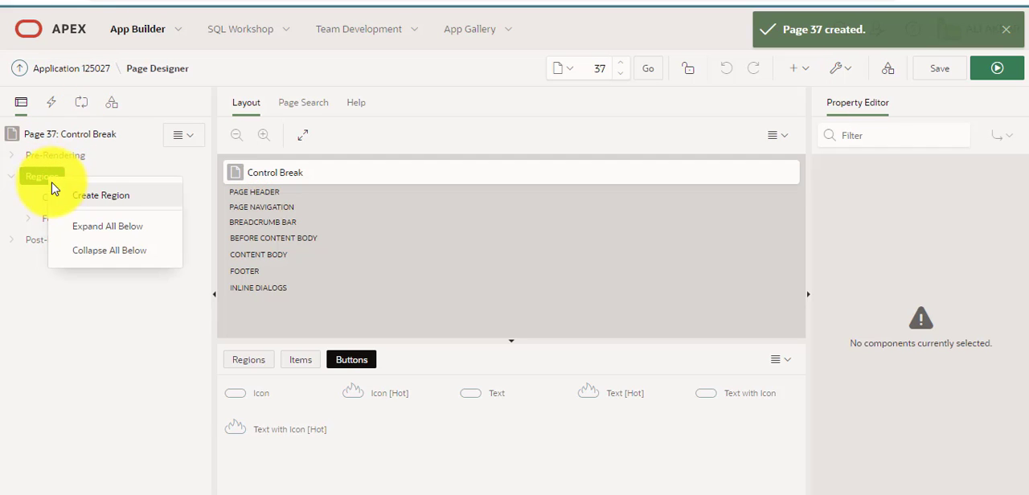
{"action": "left_click", "coordinate": [100, 197]}
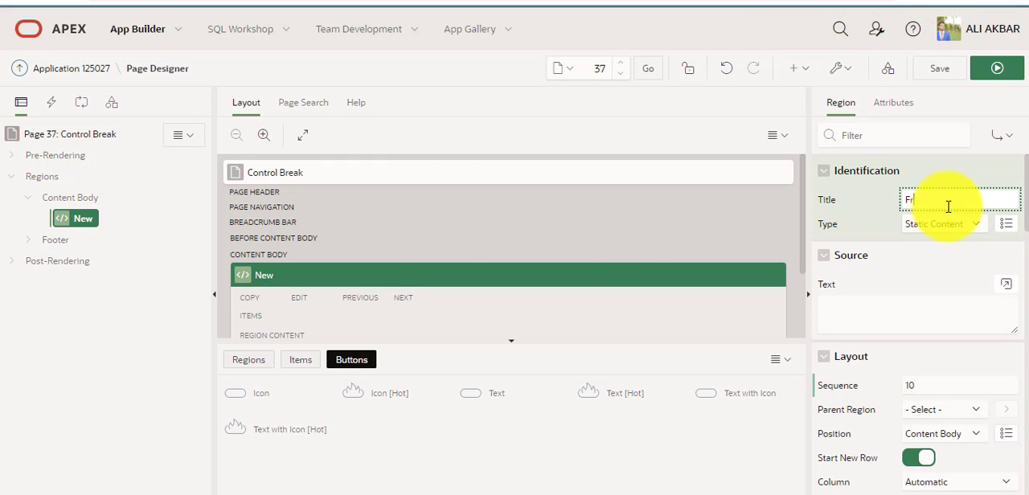
{"action": "type", "text": "From"}
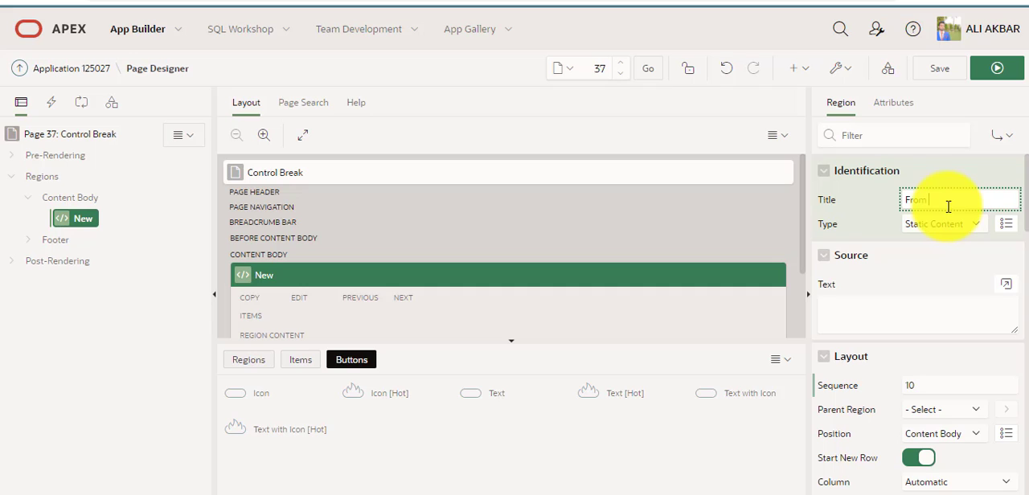
{"action": "type", "text": "Qur"}
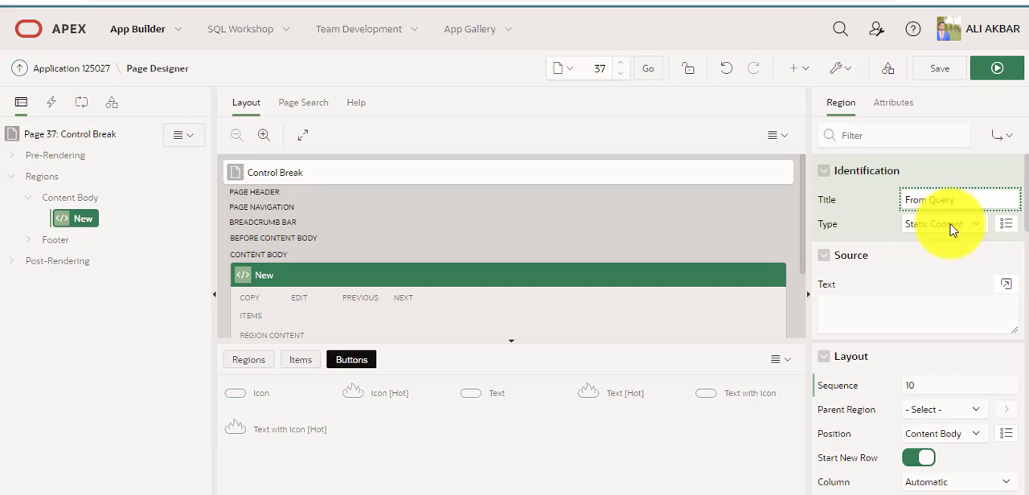
- Make the From Query region a Classic Report sourced from a SQL Query
{"action": "left_click", "coordinate": [940, 223]}
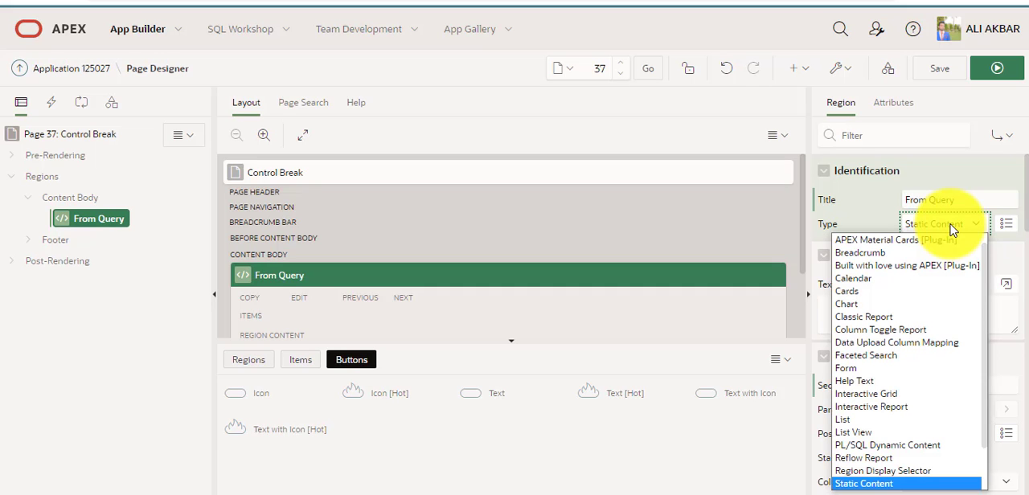
{"action": "left_click", "coordinate": [864, 315]}
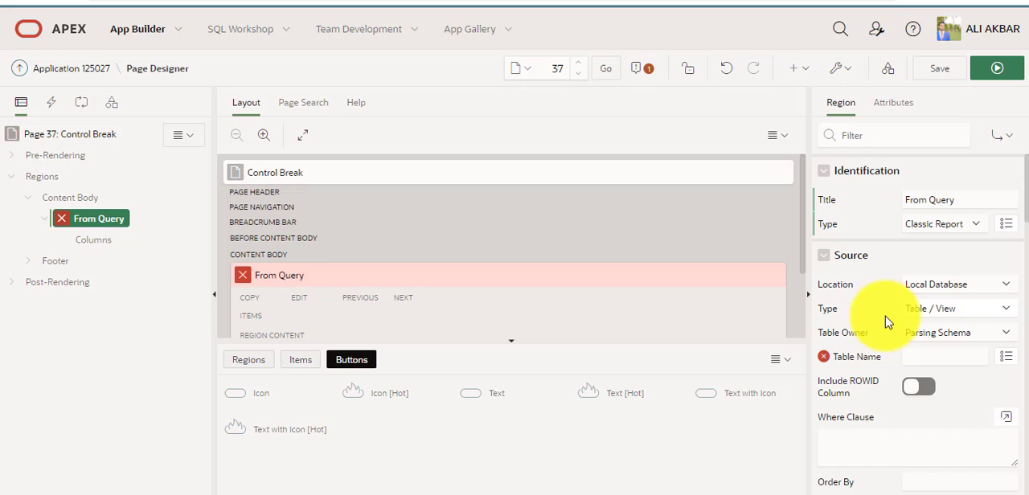
{"action": "mouse_move", "coordinate": [931, 313]}
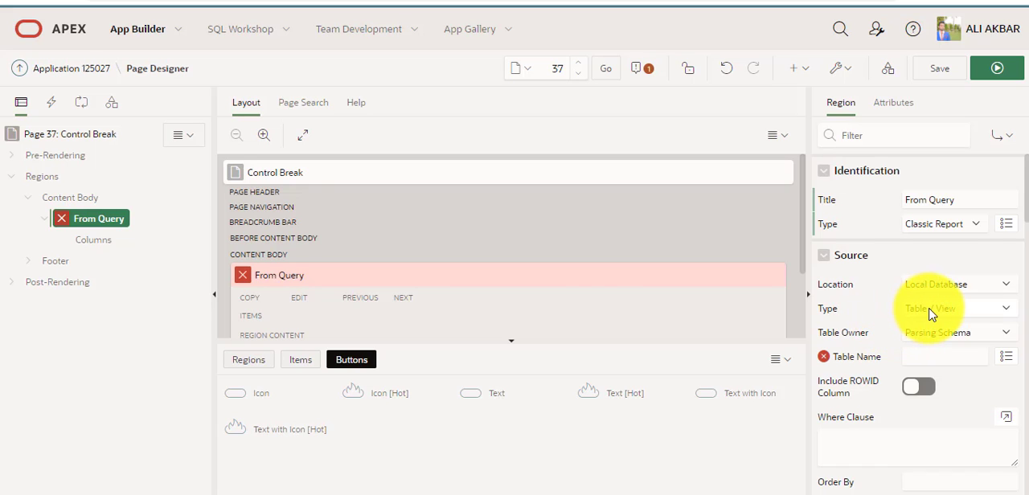
{"action": "left_click", "coordinate": [941, 309]}
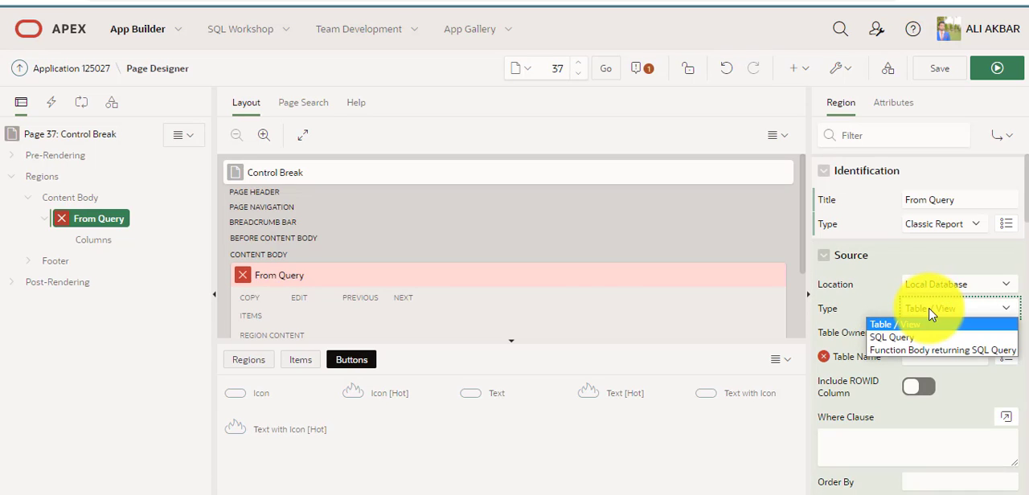
{"action": "left_click", "coordinate": [891, 338]}
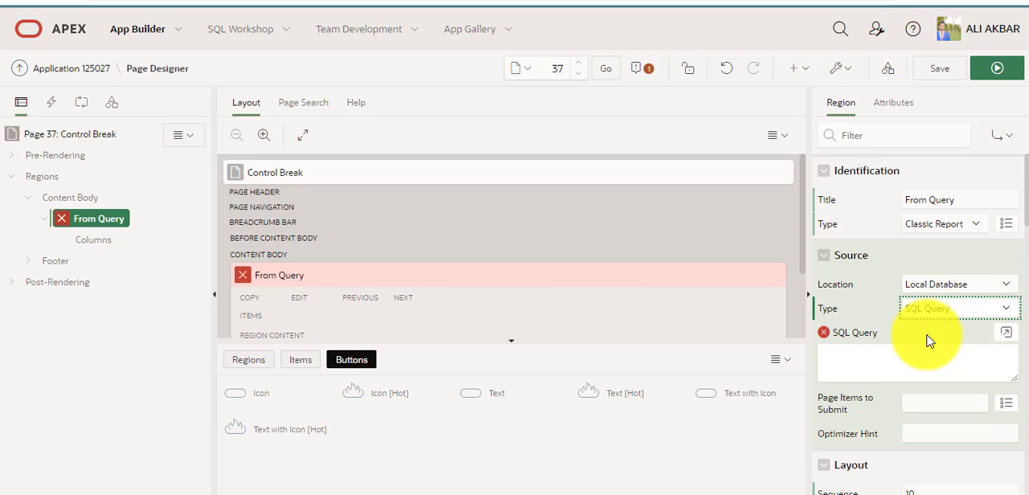
{"action": "left_click", "coordinate": [916, 361]}
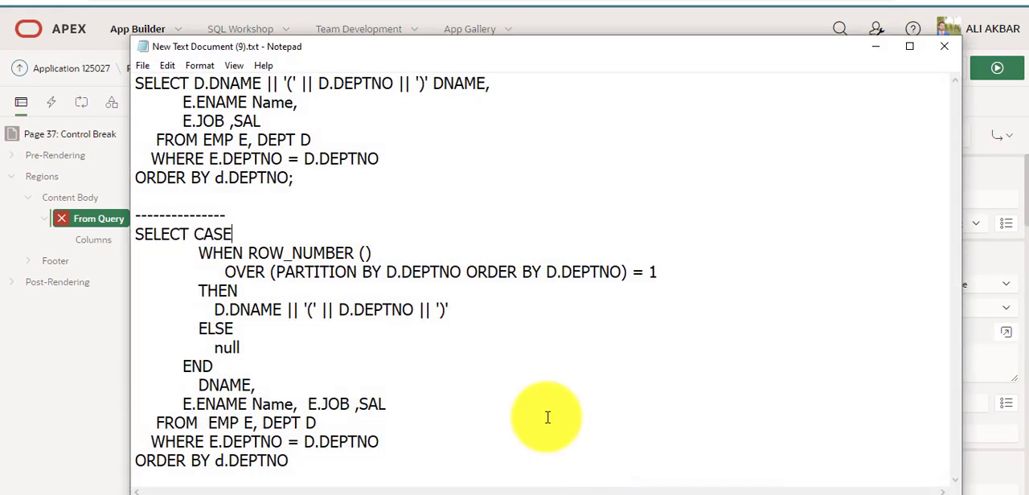
{"action": "mouse_move", "coordinate": [332, 348]}
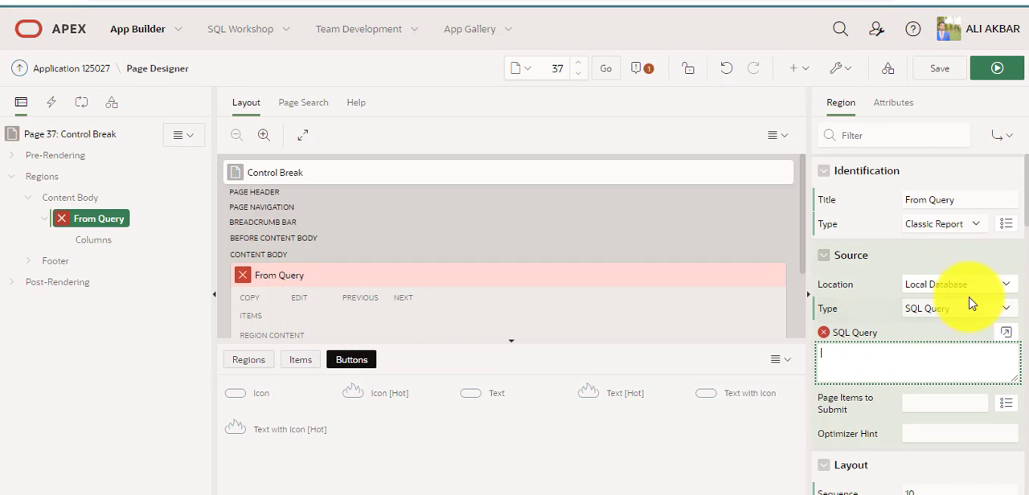
- Validate the pasted control-break query in the full code editor
{"action": "left_click", "coordinate": [1007, 331]}
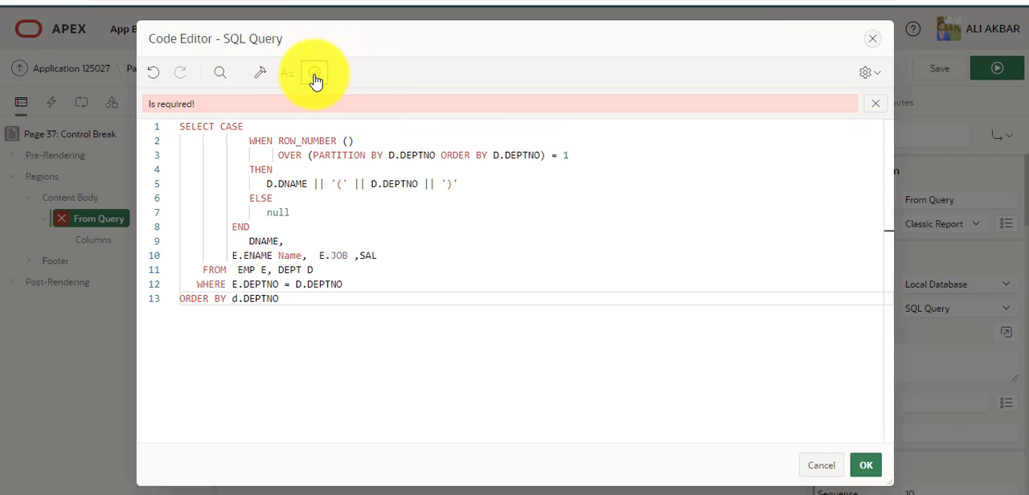
{"action": "left_click", "coordinate": [316, 72]}
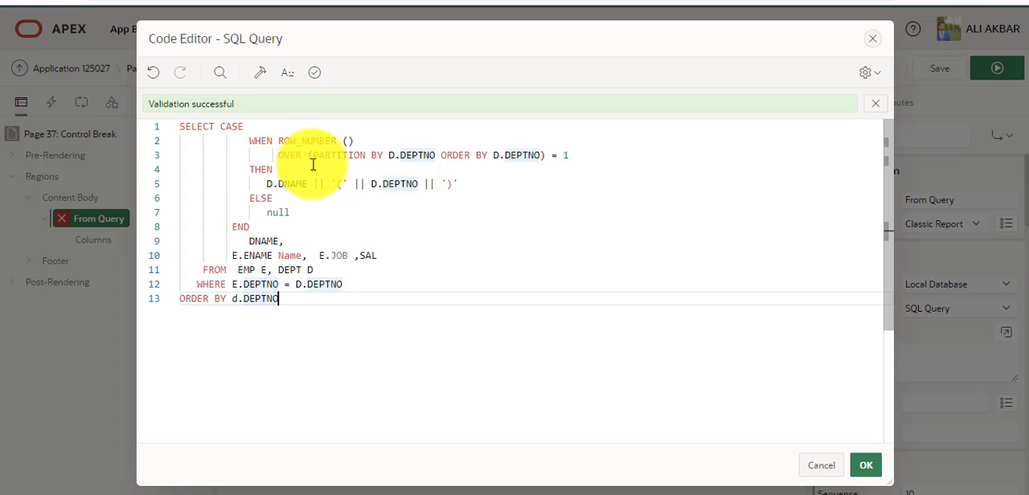
{"action": "mouse_move", "coordinate": [523, 175]}
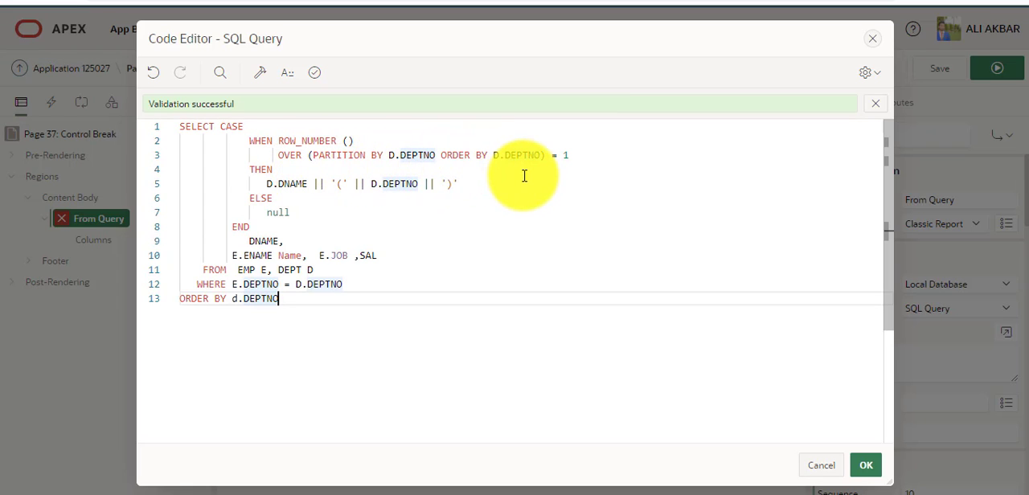
{"action": "mouse_move", "coordinate": [373, 176]}
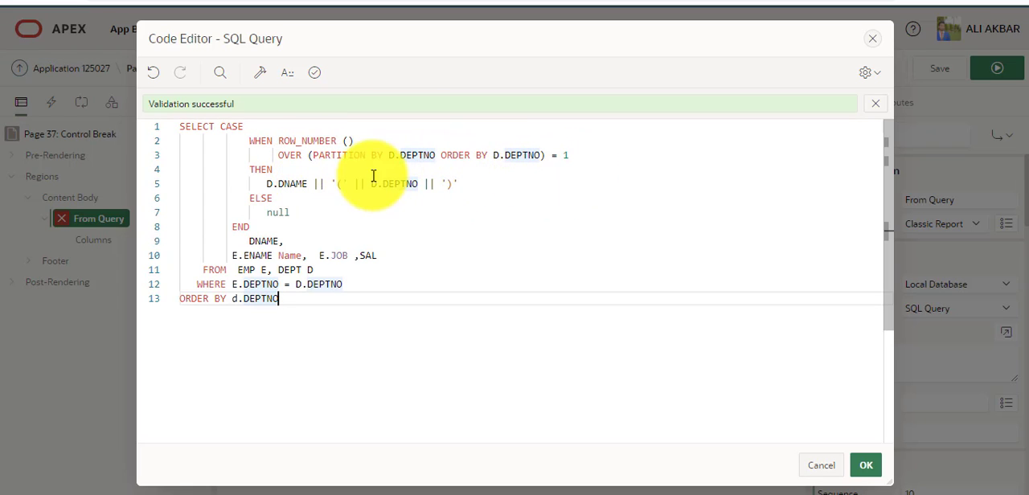
{"action": "mouse_move", "coordinate": [360, 204]}
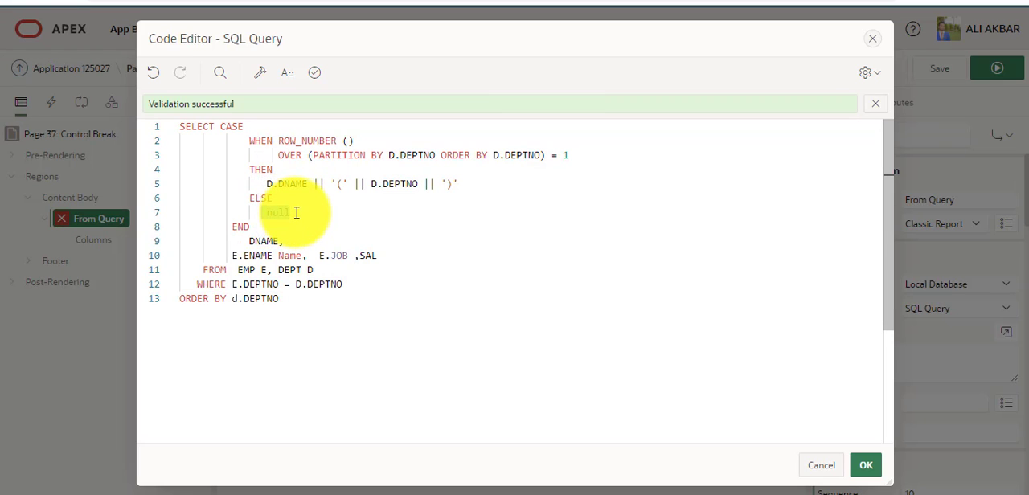
{"action": "left_click", "coordinate": [865, 465]}
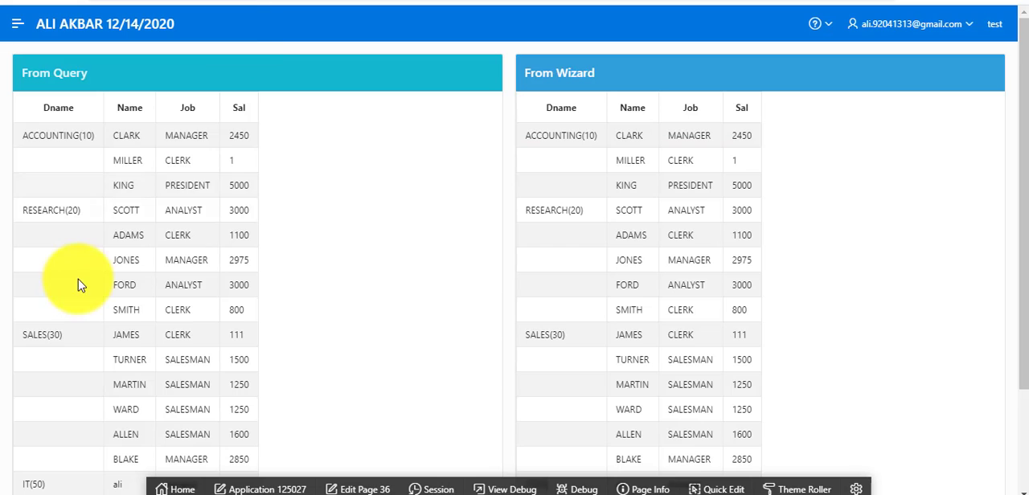
{"action": "mouse_move", "coordinate": [58, 247]}
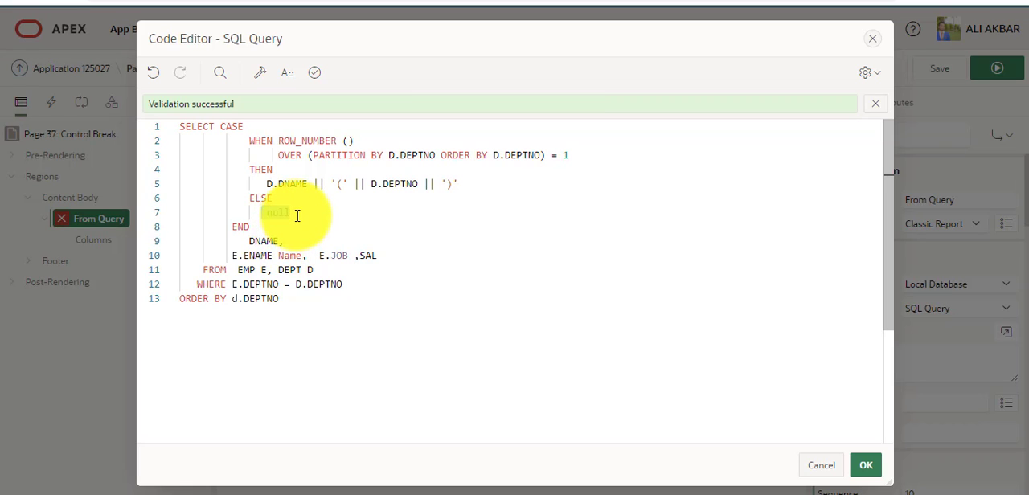
- Rework the CASE/ROW_NUMBER expression so ELSE returns null, then confirm the query
{"action": "left_click", "coordinate": [866, 466]}
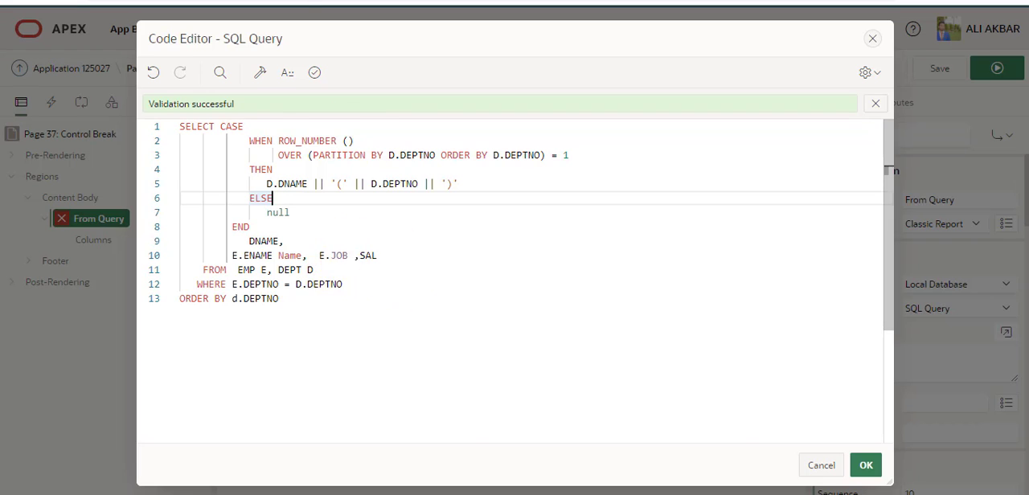
{"action": "left_click", "coordinate": [866, 464]}
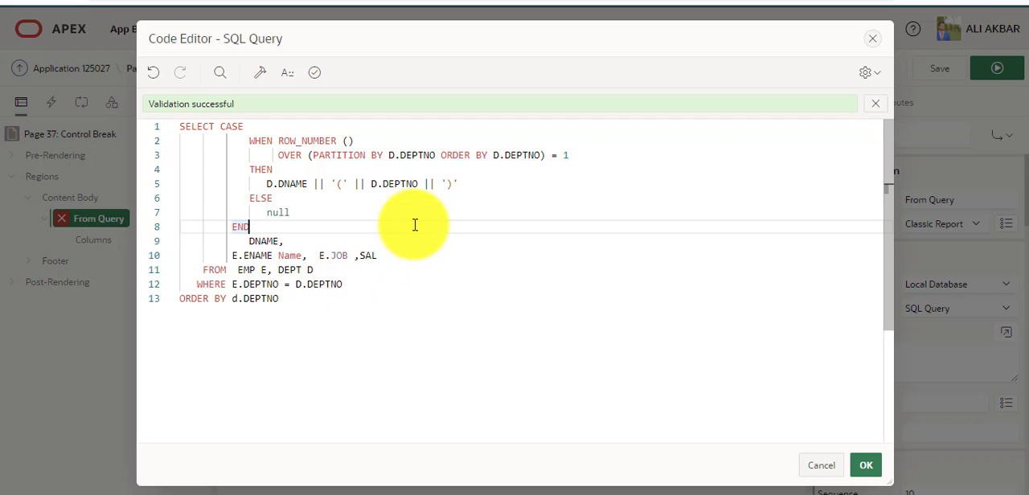
{"action": "mouse_move", "coordinate": [351, 206]}
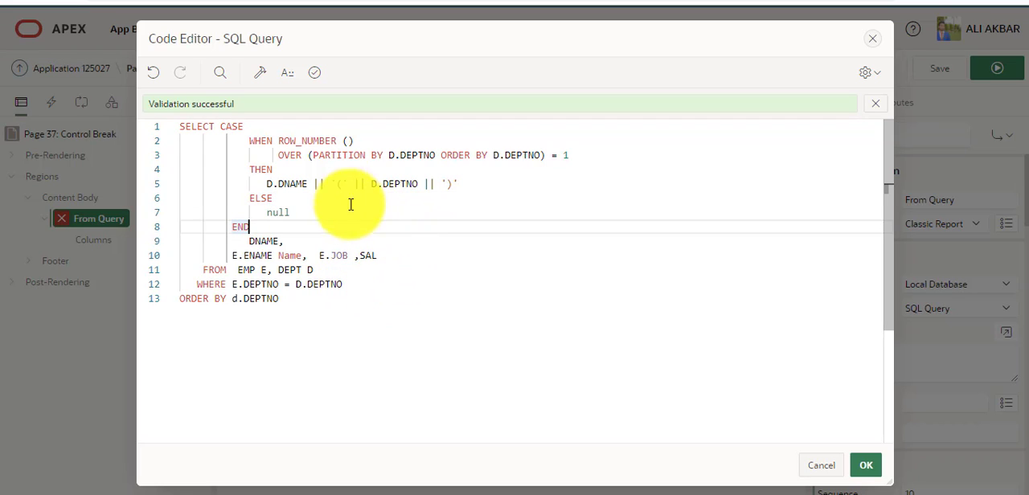
{"action": "left_click_drag", "start_coordinate": [351, 204], "coordinate": [434, 183]}
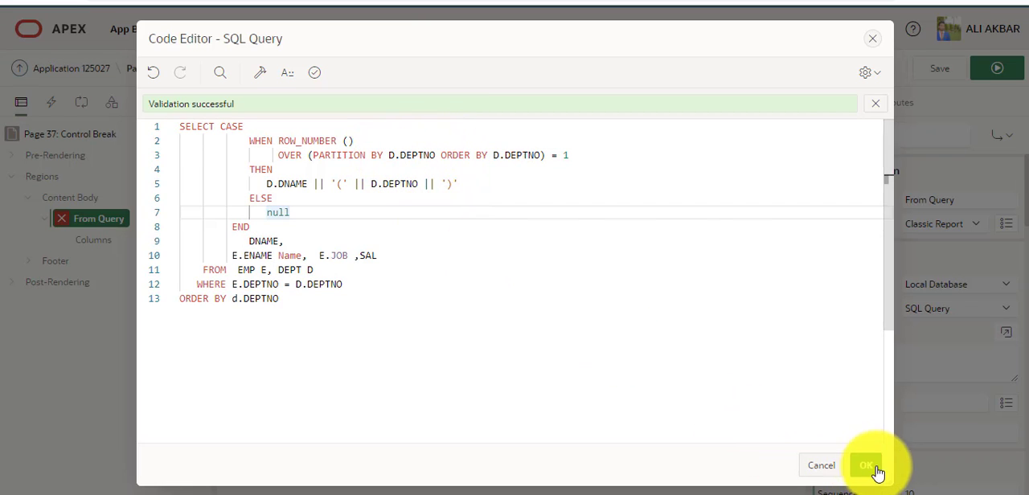
{"action": "left_click", "coordinate": [867, 465]}
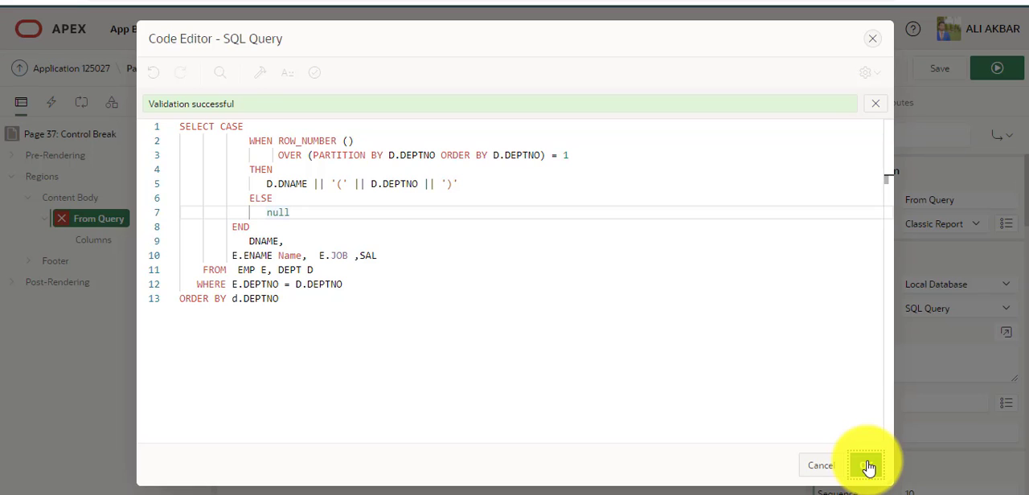
- Save and run page 37 to view employees grouped under ACCOUNTING(10), RESEARCH(20), SALES(30) and IT(50)
{"action": "left_click", "coordinate": [867, 467]}
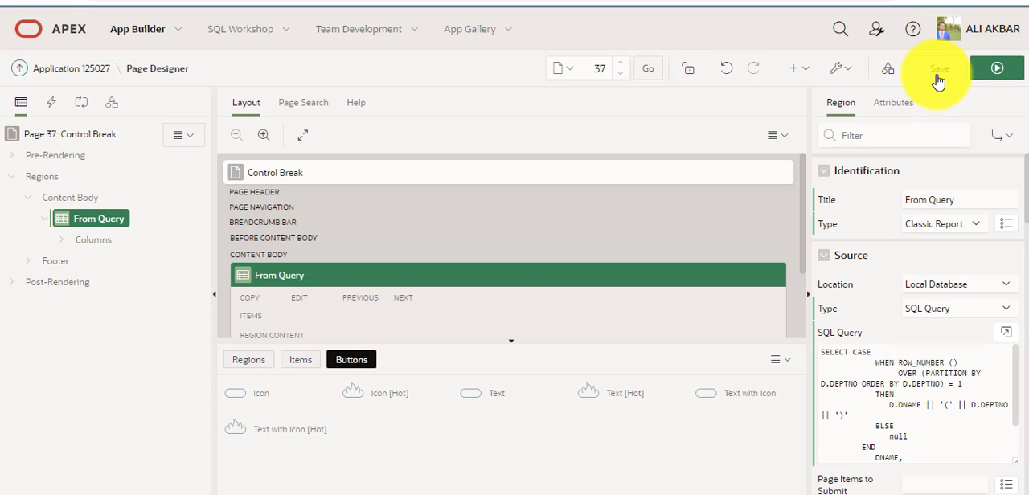
{"action": "left_click", "coordinate": [939, 67]}
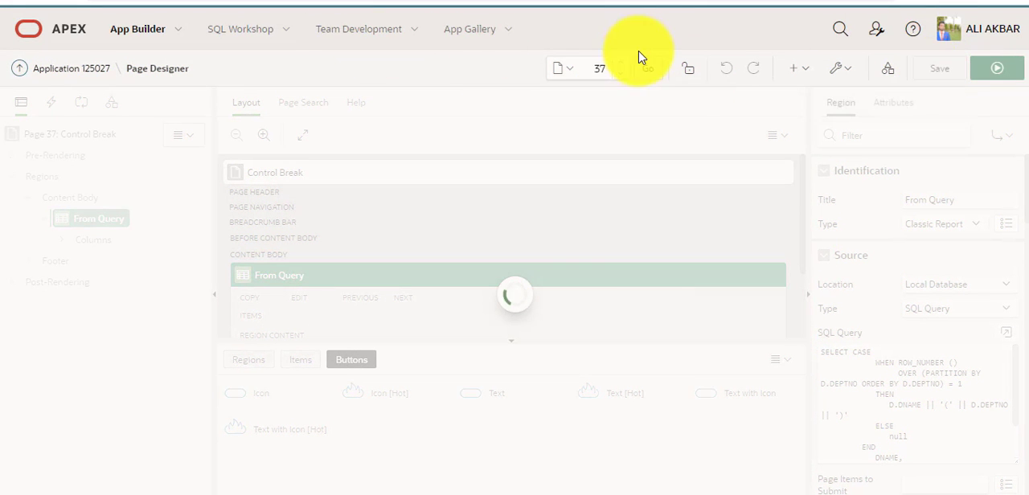
{"action": "left_click", "coordinate": [998, 68]}
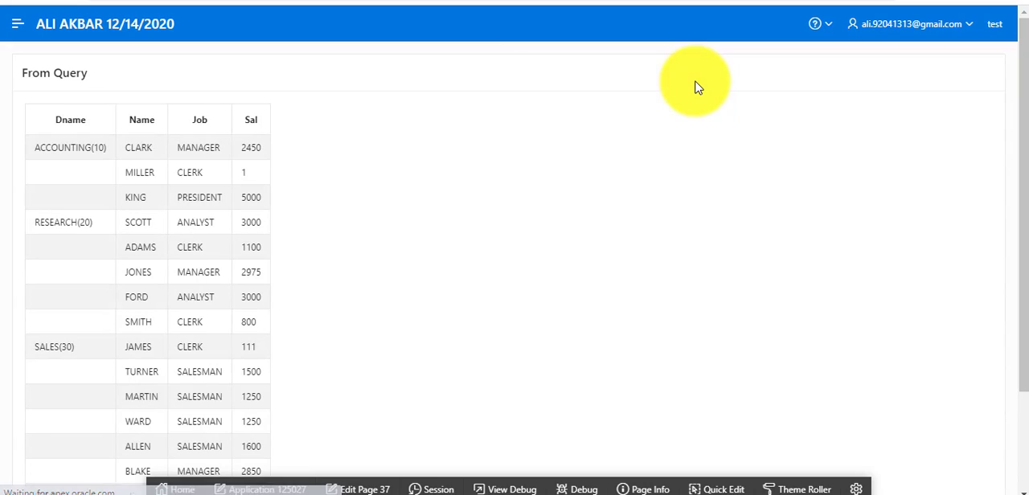
{"action": "mouse_move", "coordinate": [109, 182]}
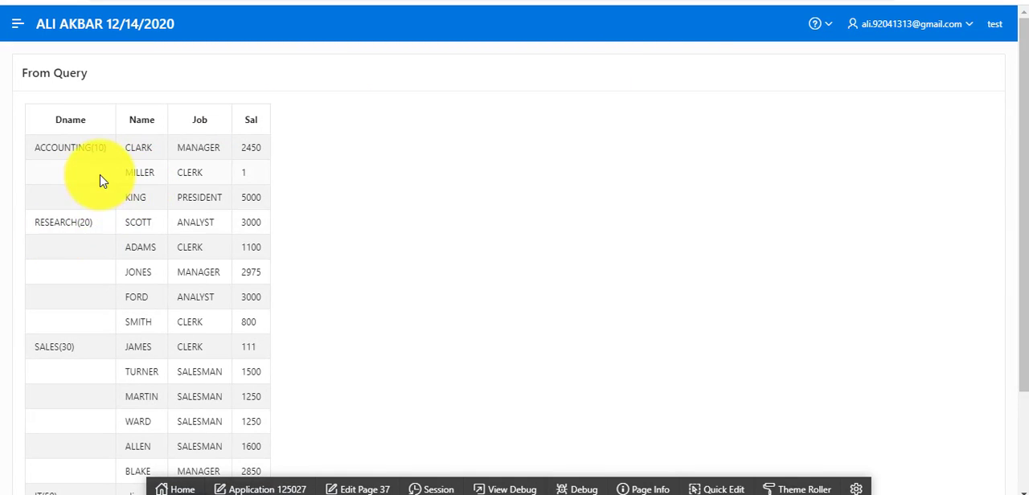
{"action": "mouse_move", "coordinate": [138, 164]}
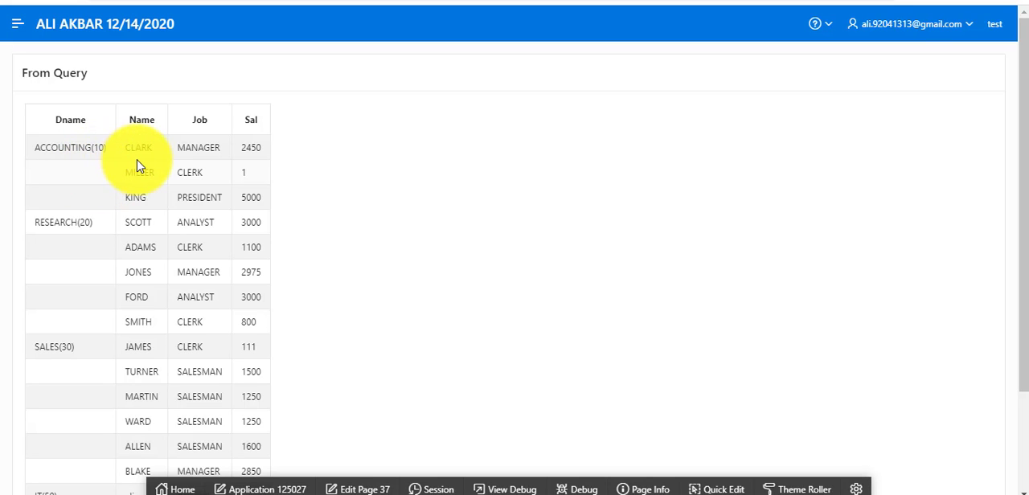
{"action": "mouse_move", "coordinate": [119, 222]}
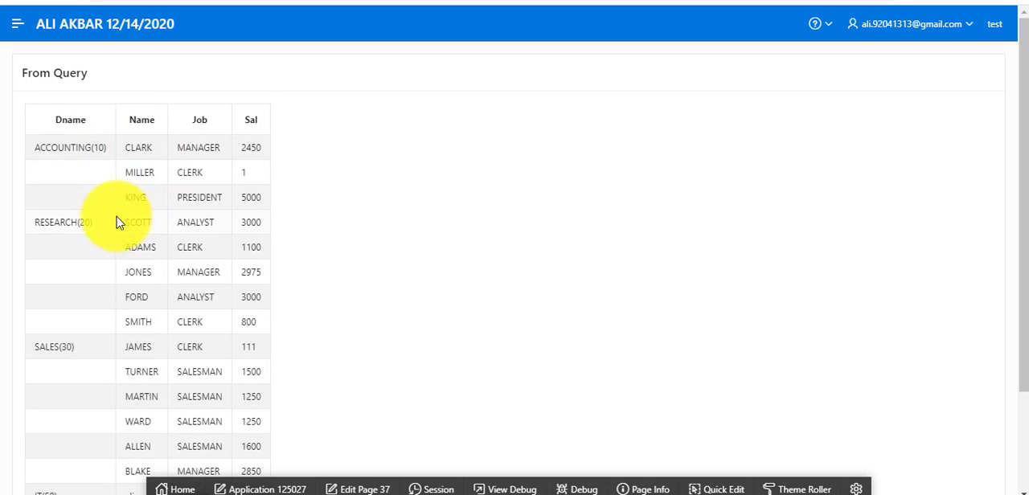
{"action": "mouse_move", "coordinate": [143, 214]}
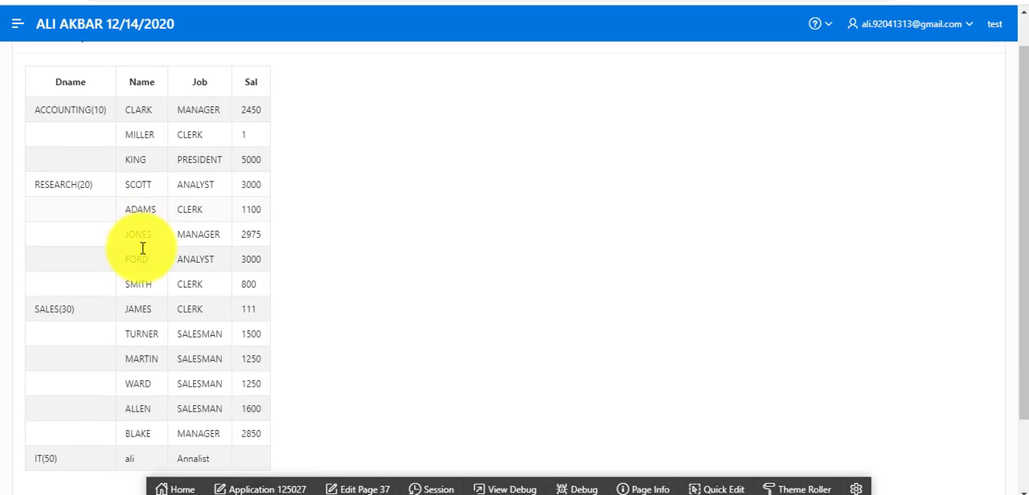
{"action": "scroll", "scroll_direction": "down", "scroll_amount": 3}
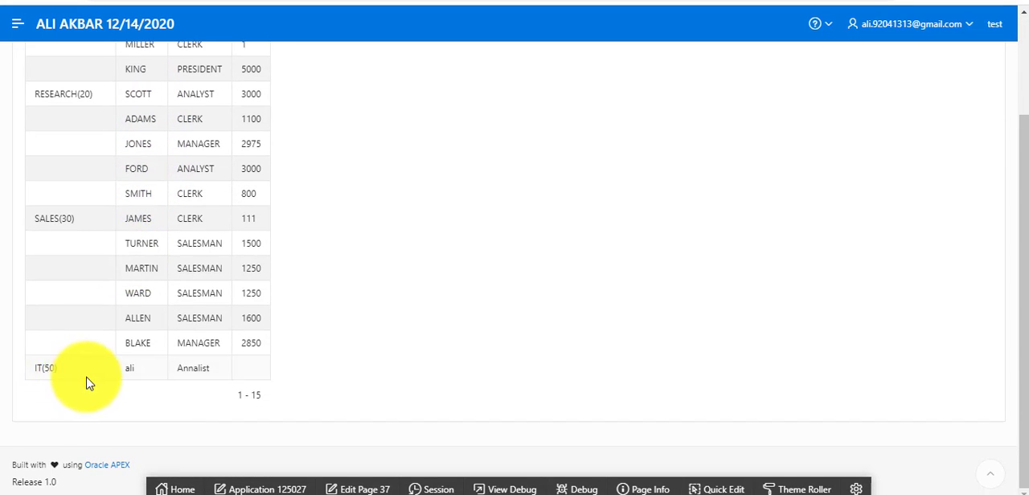
{"action": "scroll", "scroll_direction": "up", "scroll_amount": 3}
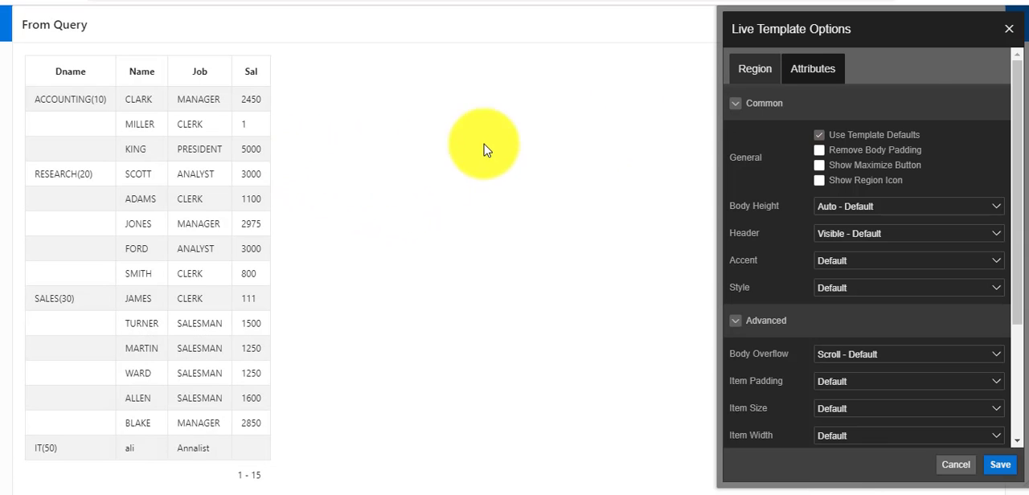
- Enable Remove Body Padding for the From Query region and review the Accent choices
{"action": "left_click", "coordinate": [907, 261]}
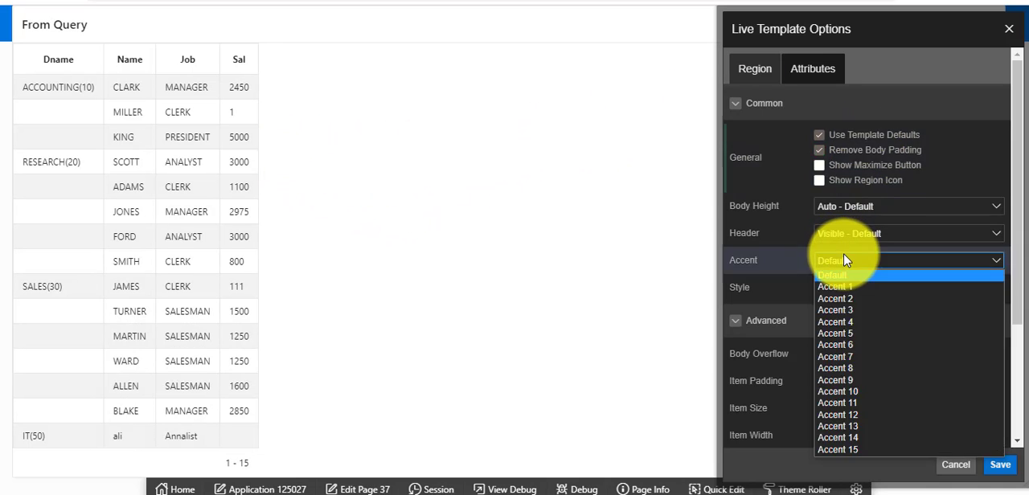
{"action": "left_click", "coordinate": [836, 286]}
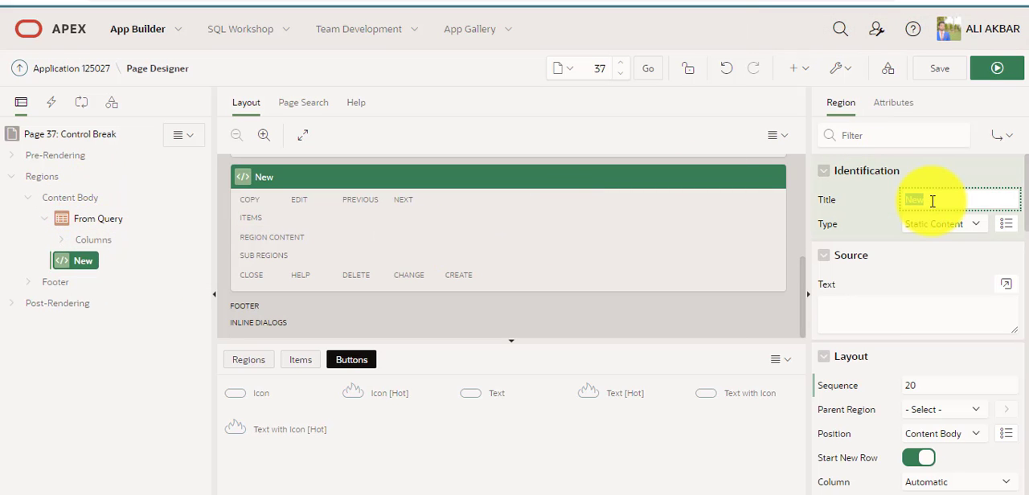
- Title the second region 'From Wizard' and save the page
{"action": "type", "text": "From"}
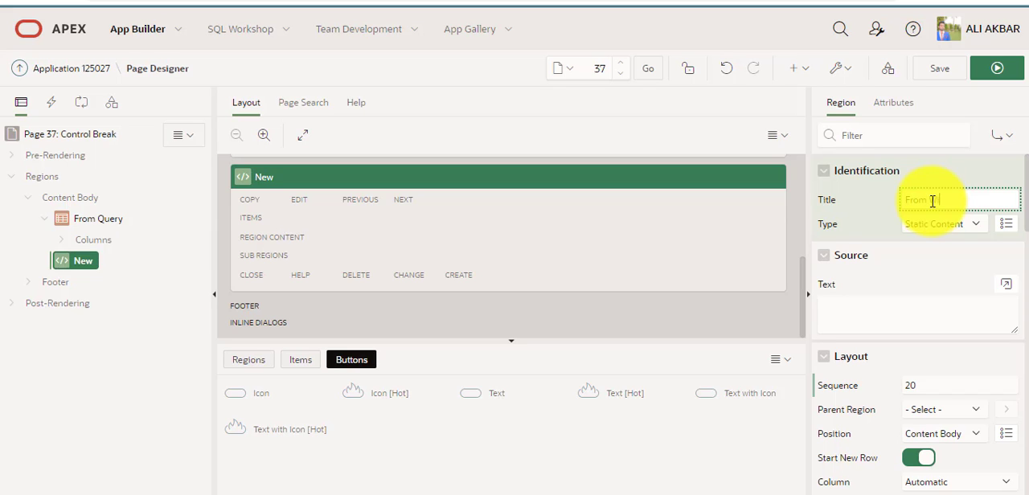
{"action": "type", "text": "Wizard"}
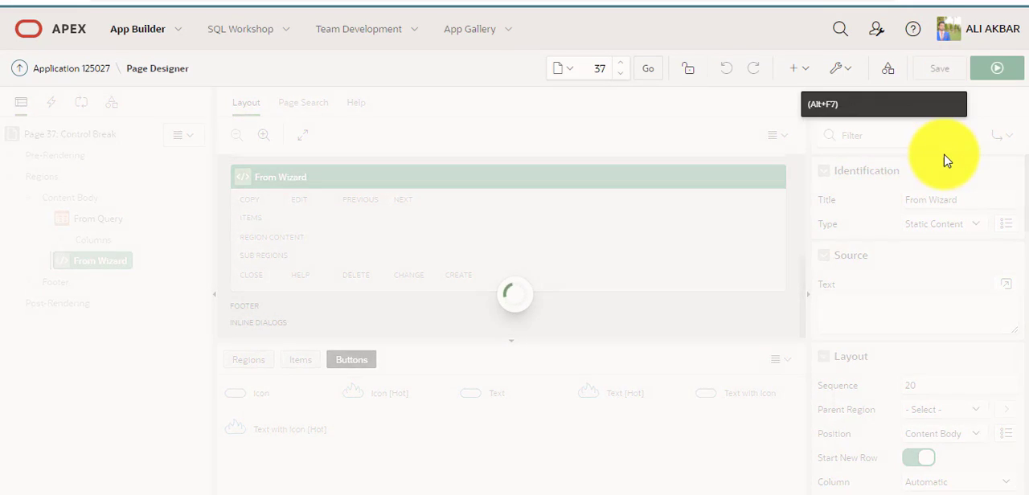
{"action": "left_click", "coordinate": [939, 68]}
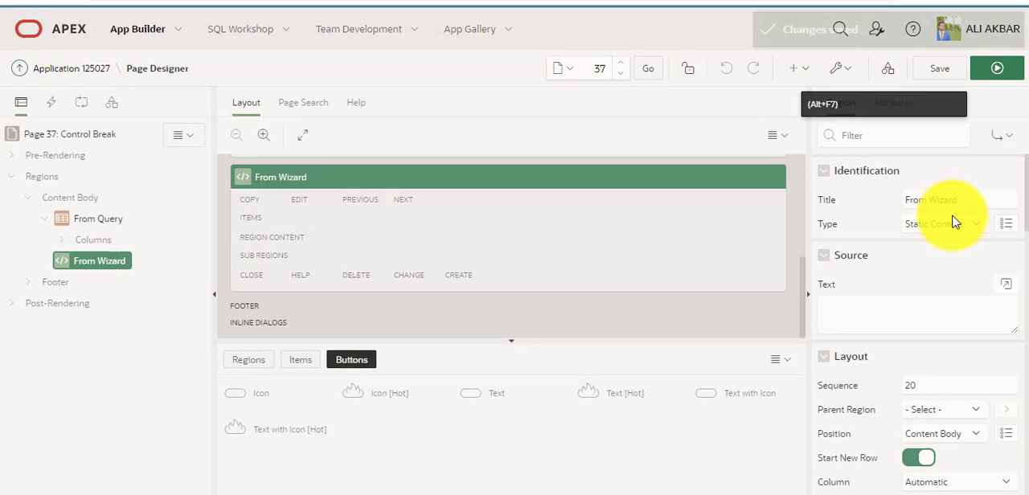
- Change the From Wizard region's type to Classic Report
{"action": "left_click", "coordinate": [941, 223]}
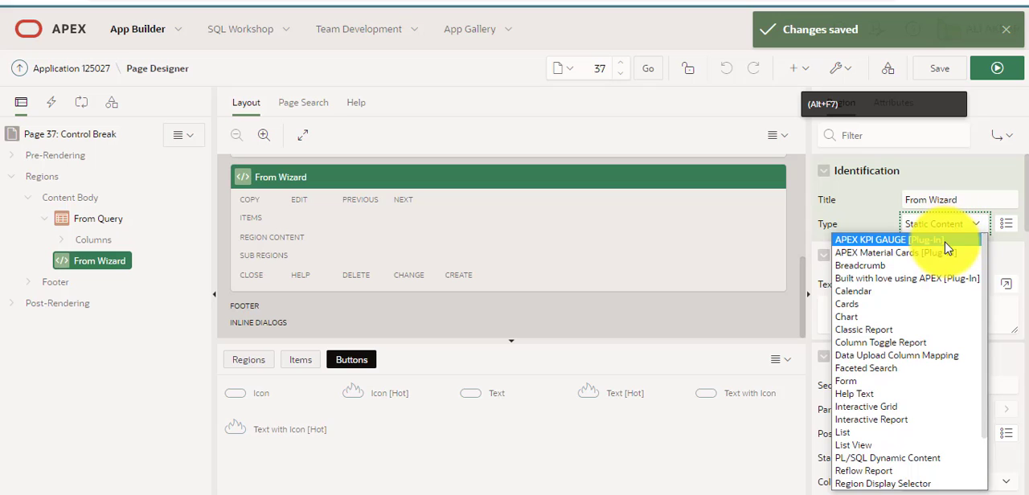
{"action": "mouse_move", "coordinate": [939, 253]}
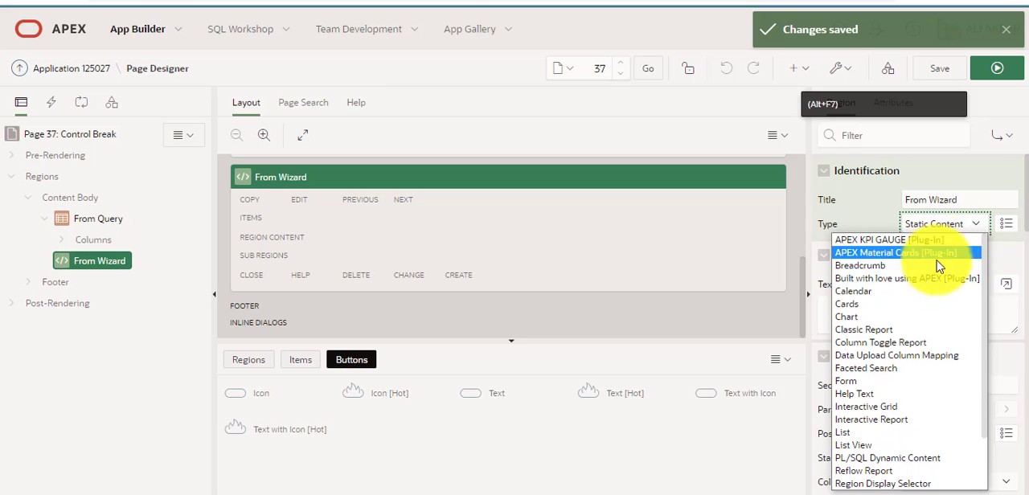
{"action": "mouse_move", "coordinate": [907, 329]}
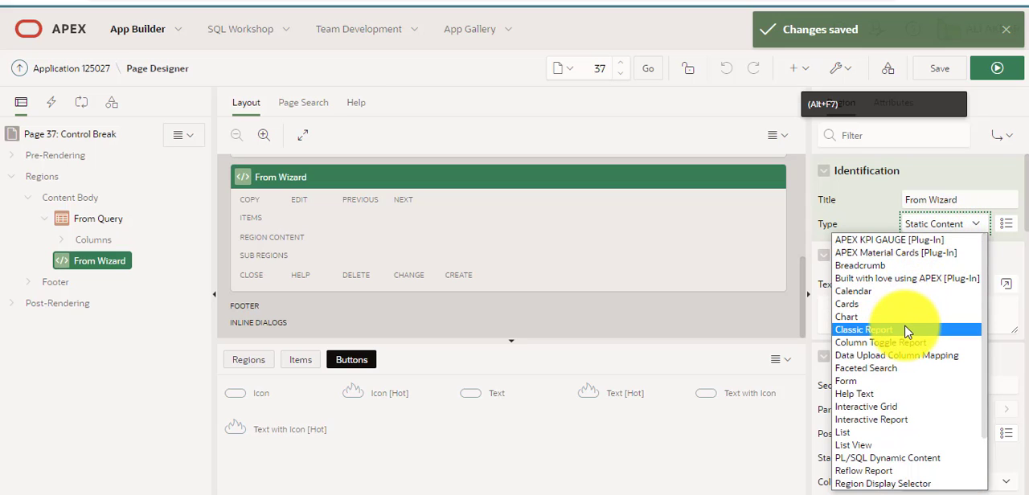
{"action": "left_click", "coordinate": [864, 329]}
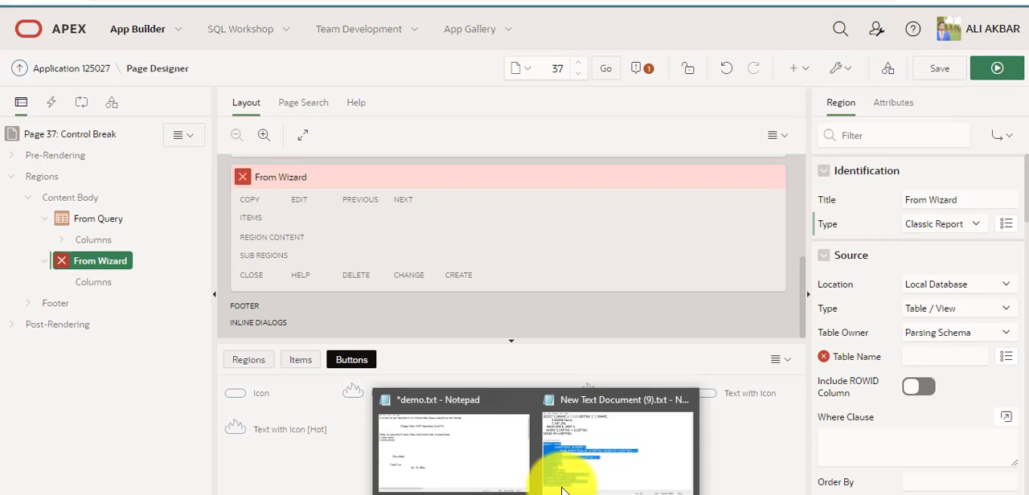
{"action": "left_click", "coordinate": [615, 442]}
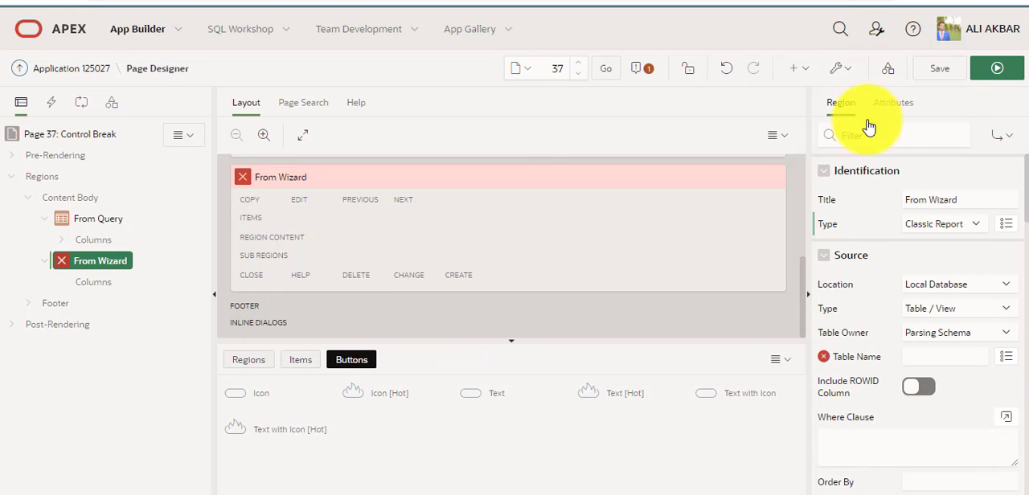
- Source From Wizard from a validated SQL query joining EMP and DEPT ordered by DEPTNO
{"action": "left_click", "coordinate": [1007, 308]}
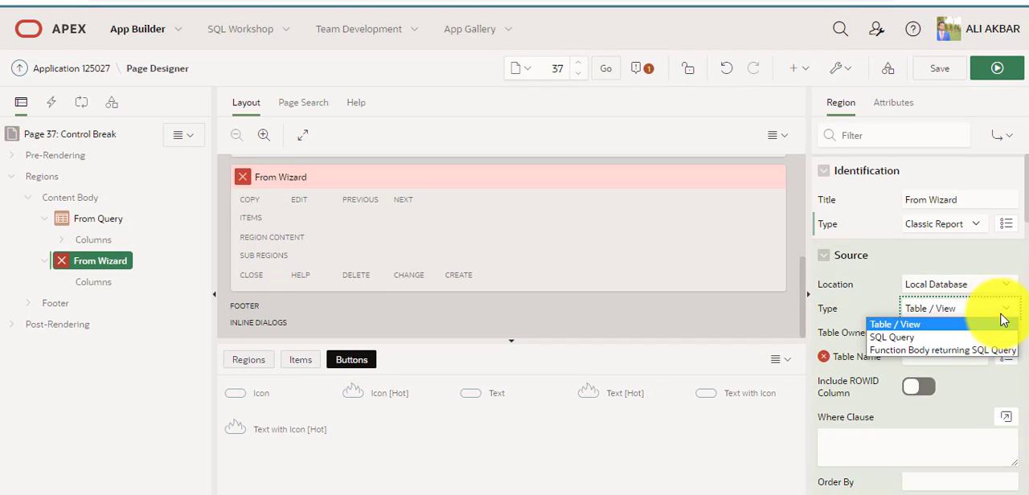
{"action": "mouse_move", "coordinate": [997, 335]}
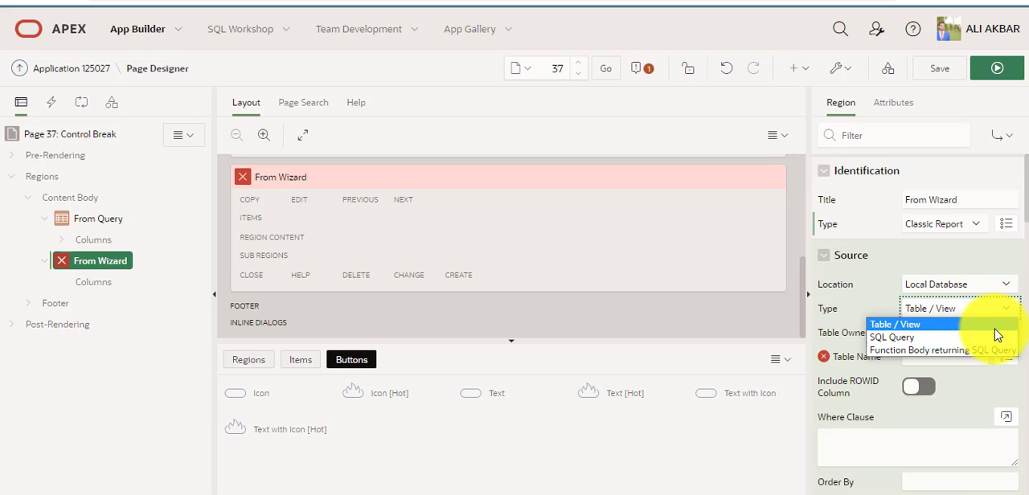
{"action": "left_click", "coordinate": [891, 338]}
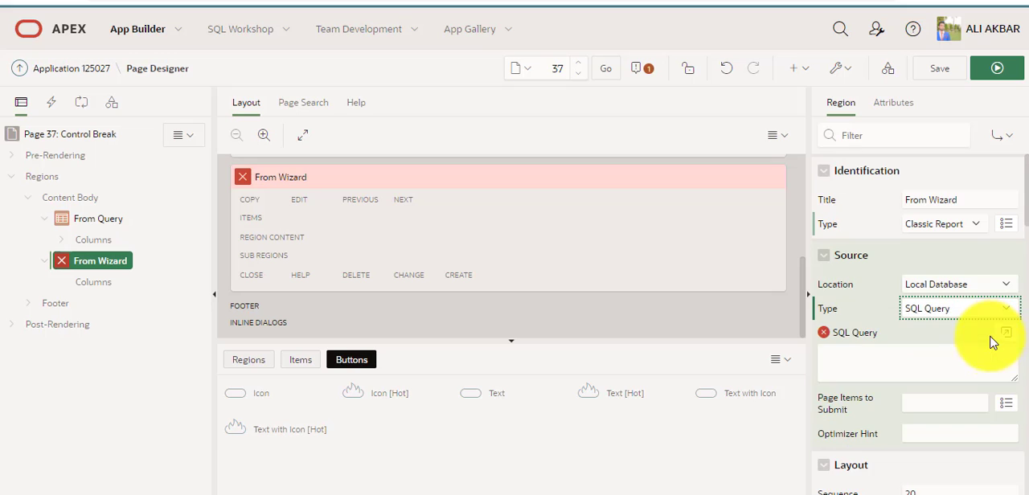
{"action": "left_click", "coordinate": [1007, 332]}
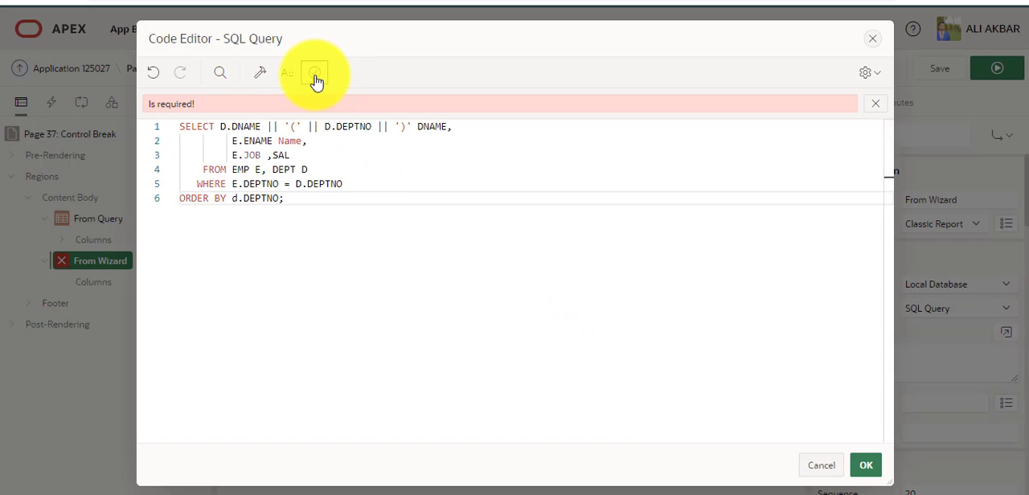
{"action": "left_click", "coordinate": [314, 72]}
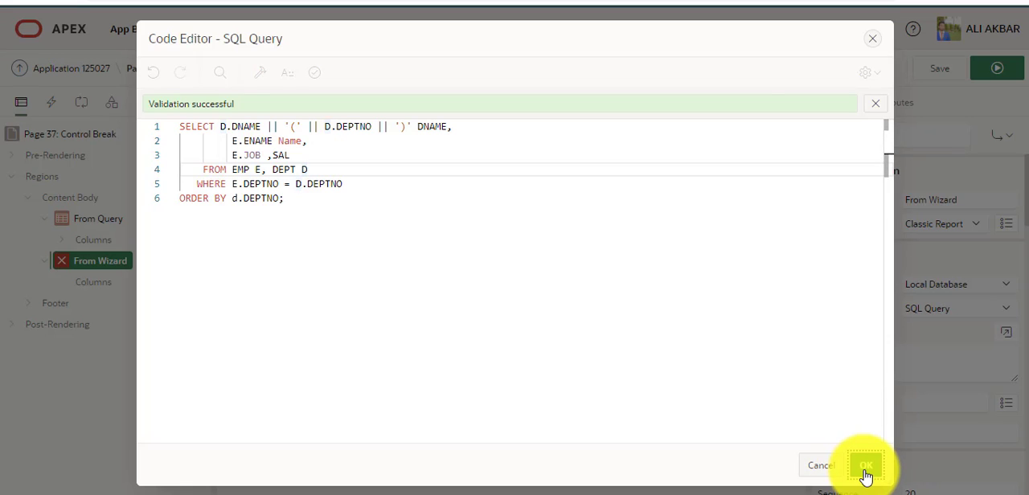
{"action": "left_click", "coordinate": [865, 467]}
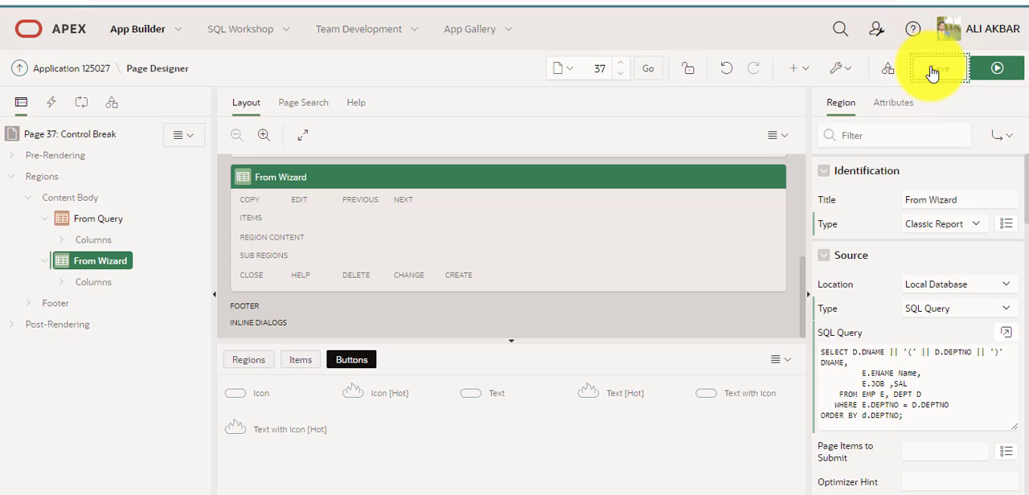
- Turn off Start New Row so From Wizard sits beside From Query, then save and run
{"action": "left_click", "coordinate": [939, 67]}
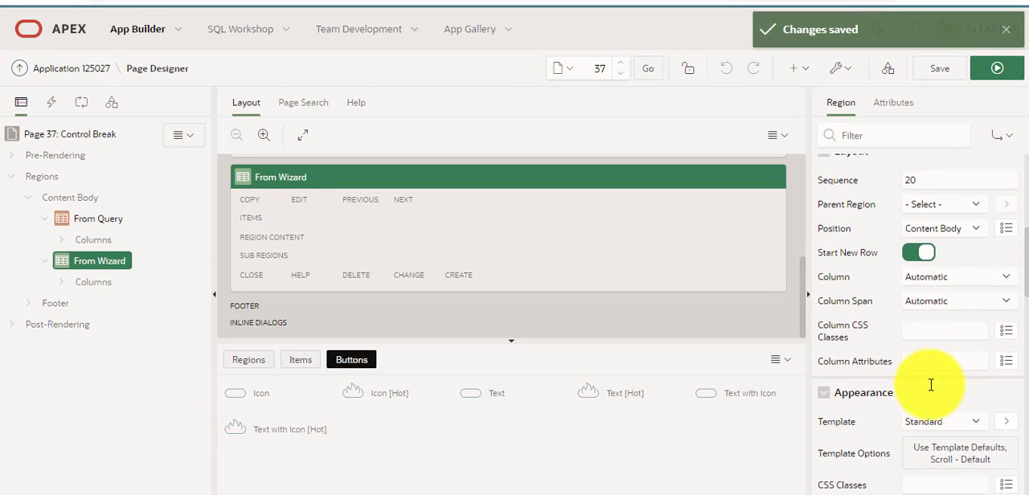
{"action": "left_click", "coordinate": [920, 251]}
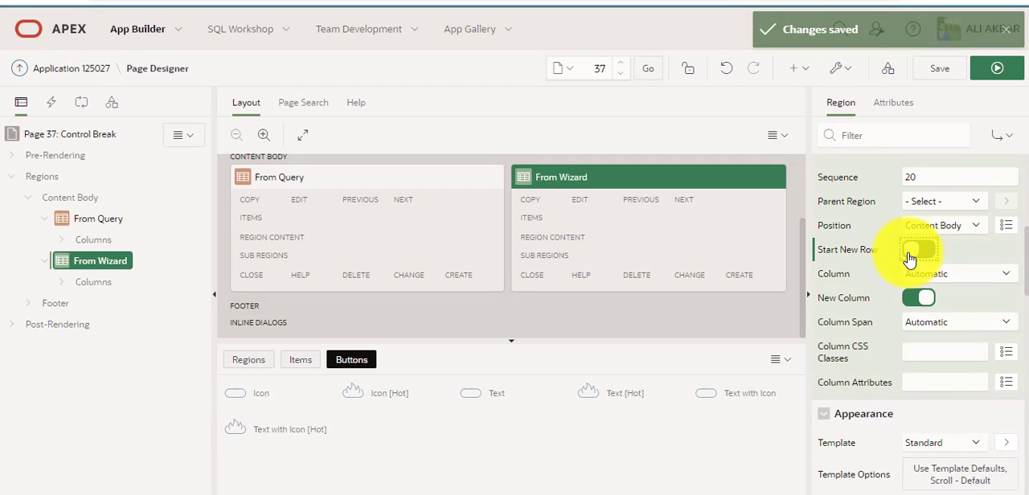
{"action": "left_click", "coordinate": [918, 249]}
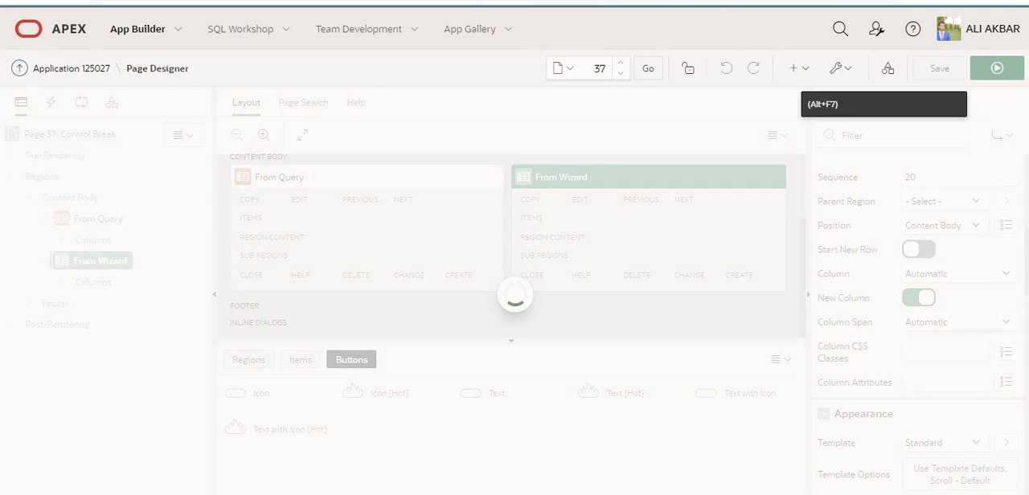
{"action": "left_click", "coordinate": [997, 68]}
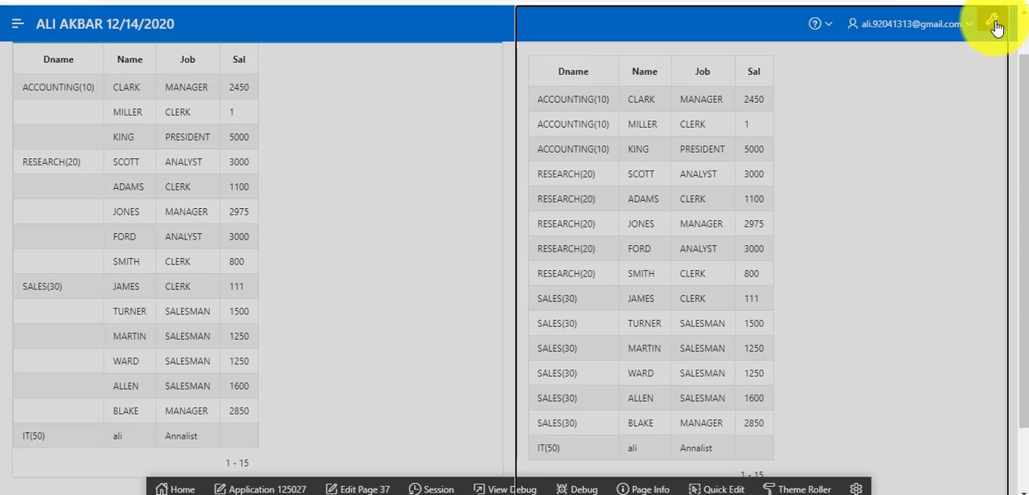
{"action": "left_click", "coordinate": [996, 22]}
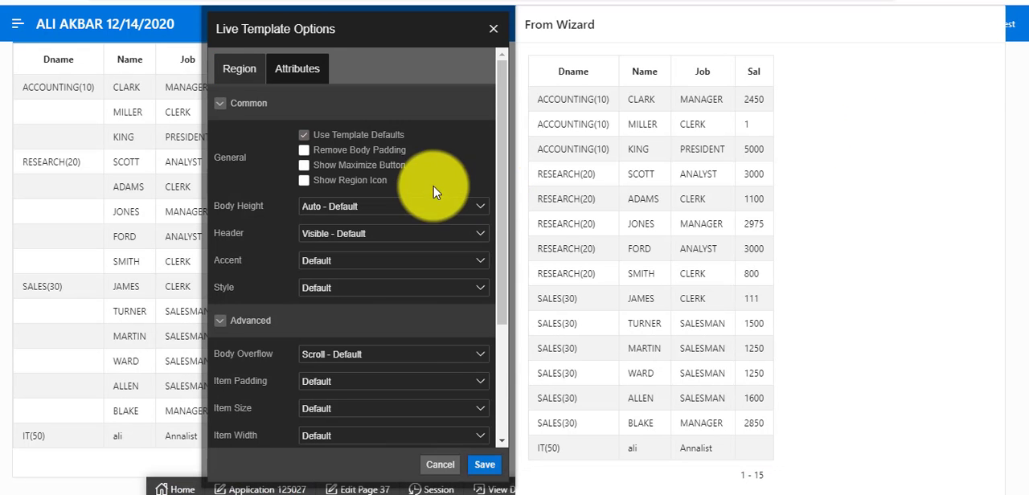
{"action": "left_click", "coordinate": [393, 261]}
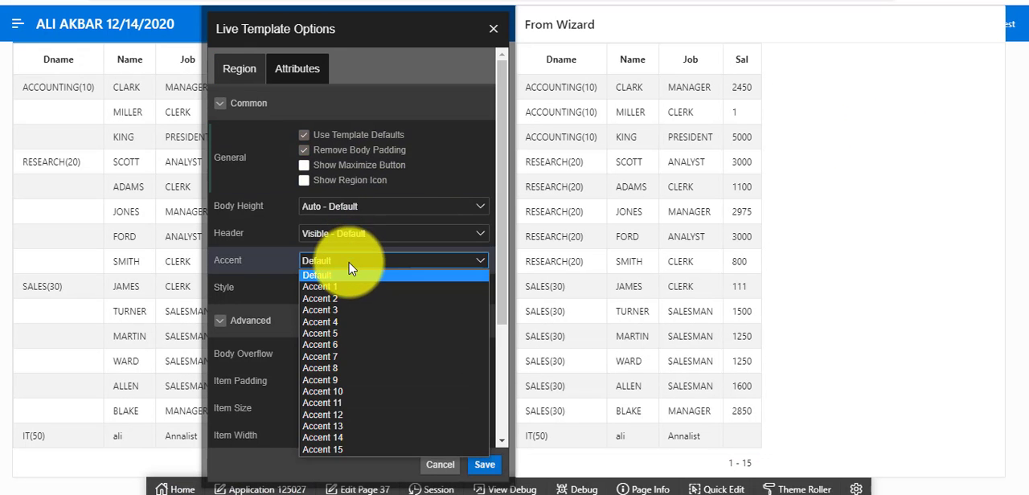
{"action": "left_click", "coordinate": [320, 300]}
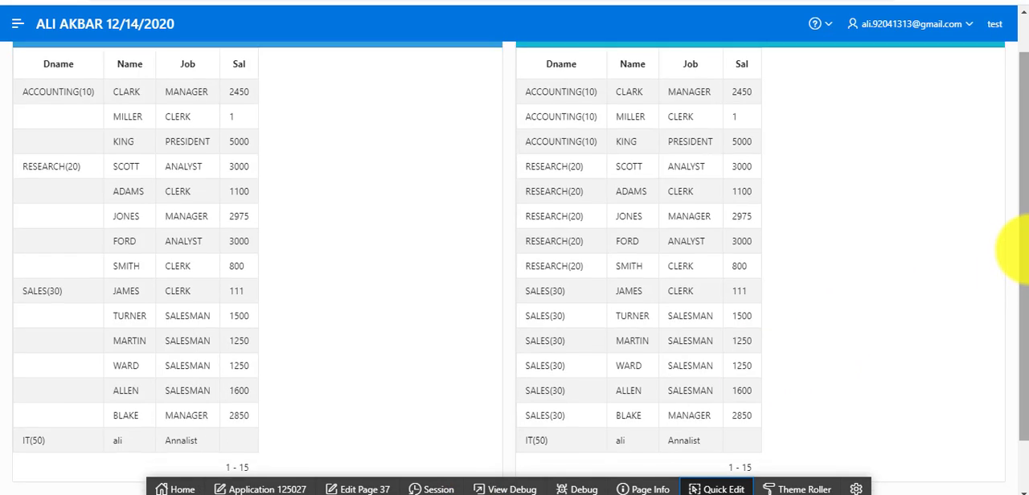
{"action": "scroll", "scroll_direction": "up", "scroll_amount": 3}
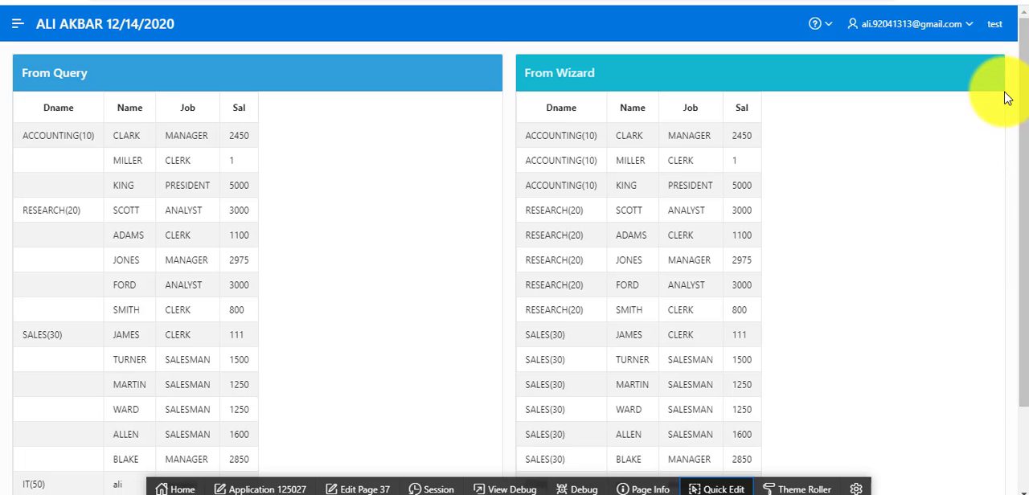
{"action": "scroll", "scroll_direction": "down", "scroll_amount": 3}
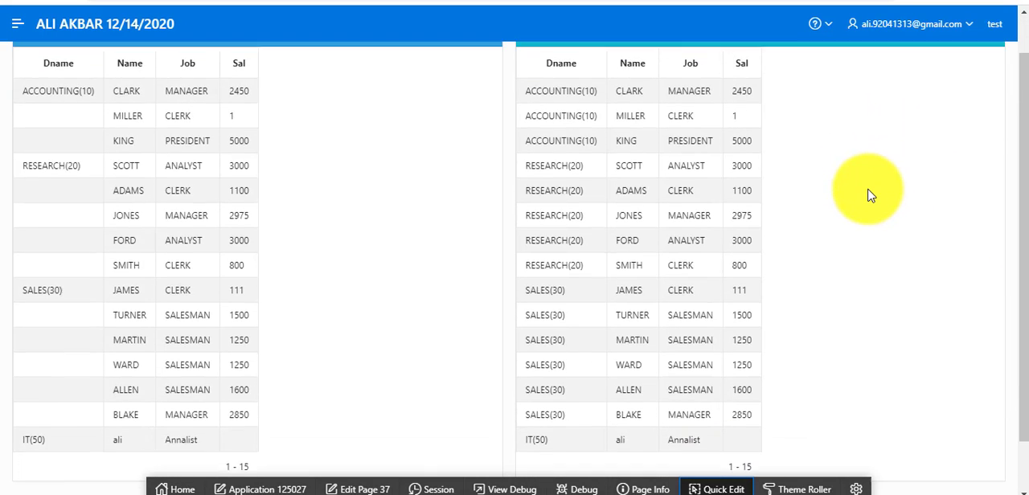
{"action": "scroll", "scroll_direction": "up", "scroll_amount": 3}
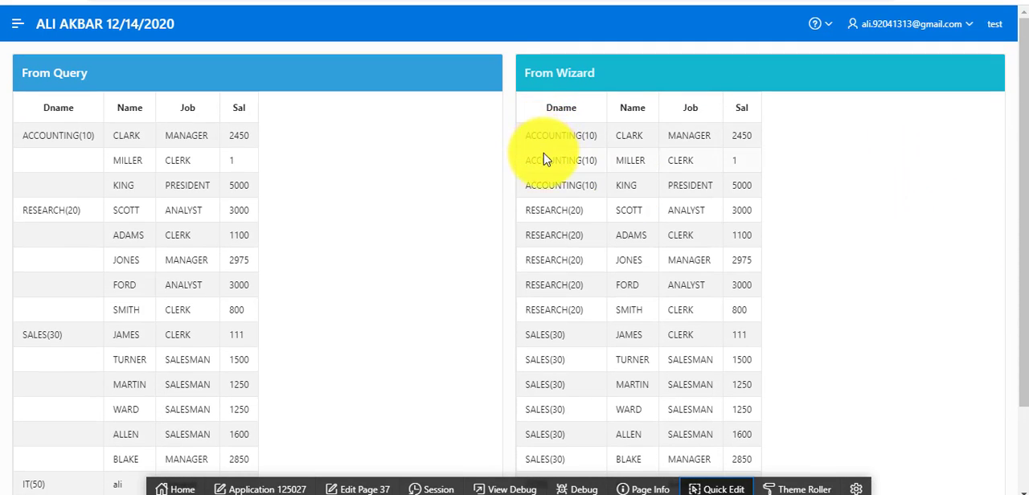
{"action": "mouse_move", "coordinate": [554, 312]}
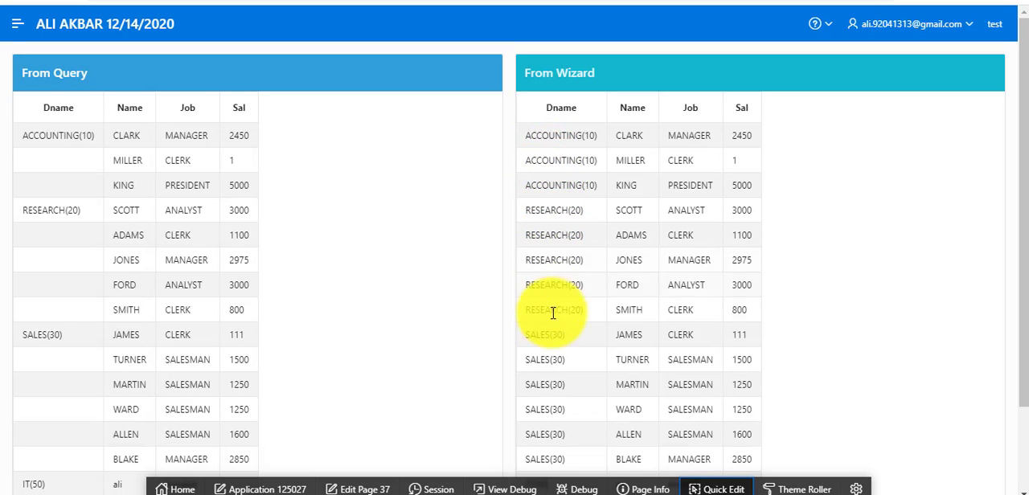
{"action": "scroll", "scroll_direction": "down", "scroll_amount": 3}
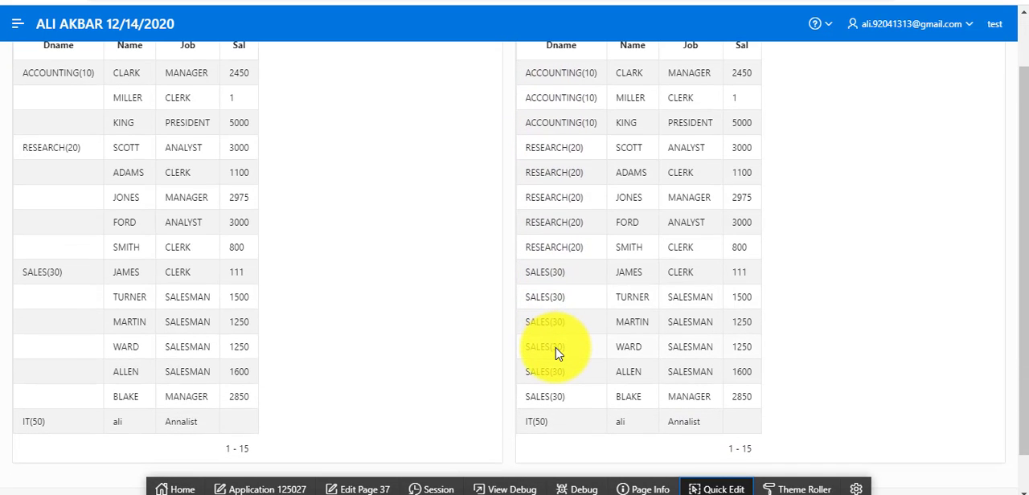
{"action": "mouse_move", "coordinate": [878, 263]}
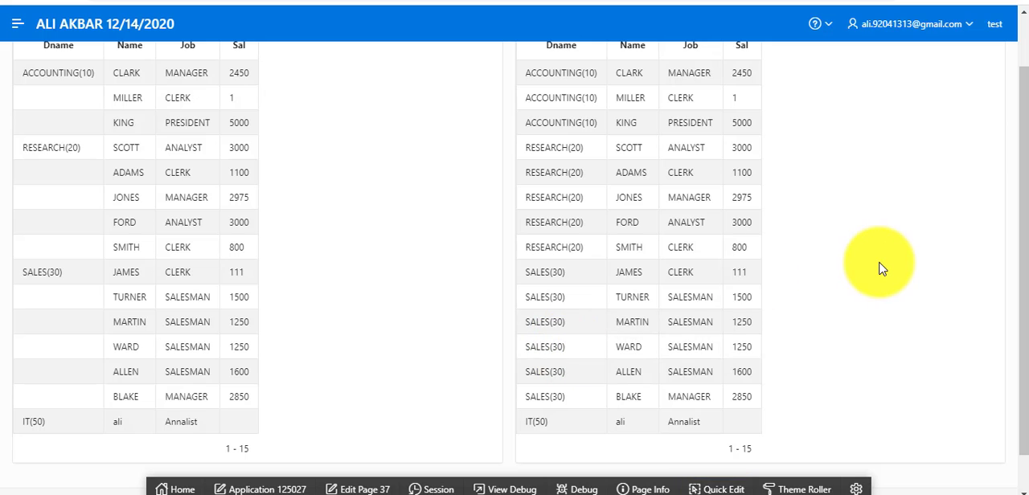
{"action": "scroll", "scroll_direction": "up", "scroll_amount": 3}
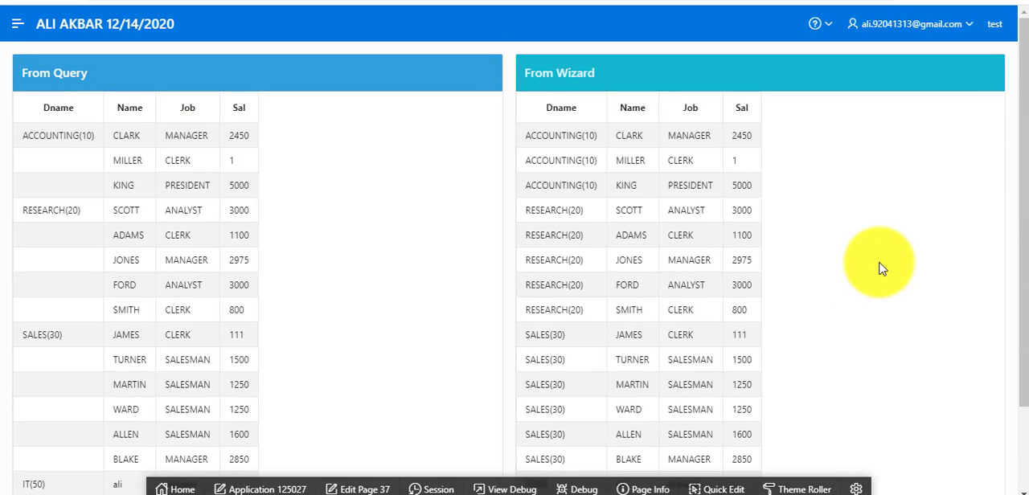
{"action": "mouse_move", "coordinate": [678, 235]}
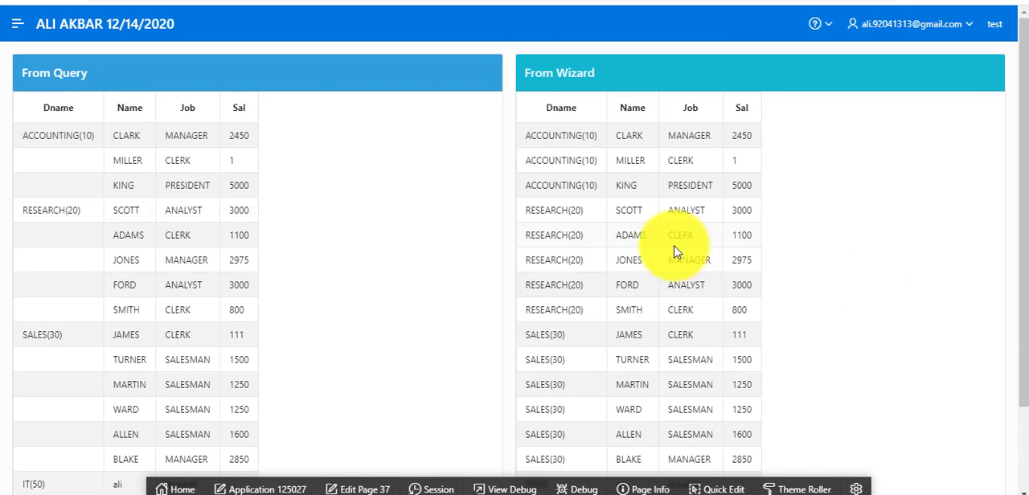
{"action": "mouse_move", "coordinate": [652, 179]}
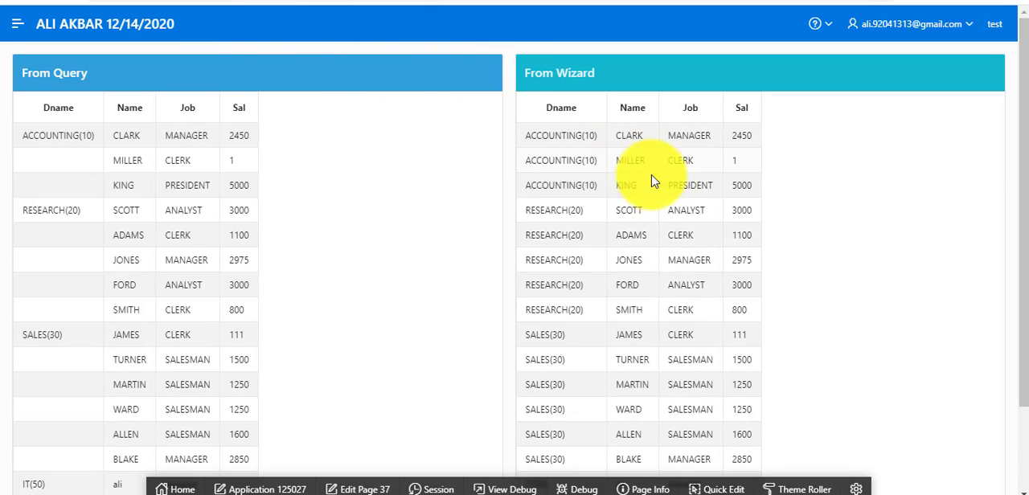
{"action": "mouse_move", "coordinate": [630, 235]}
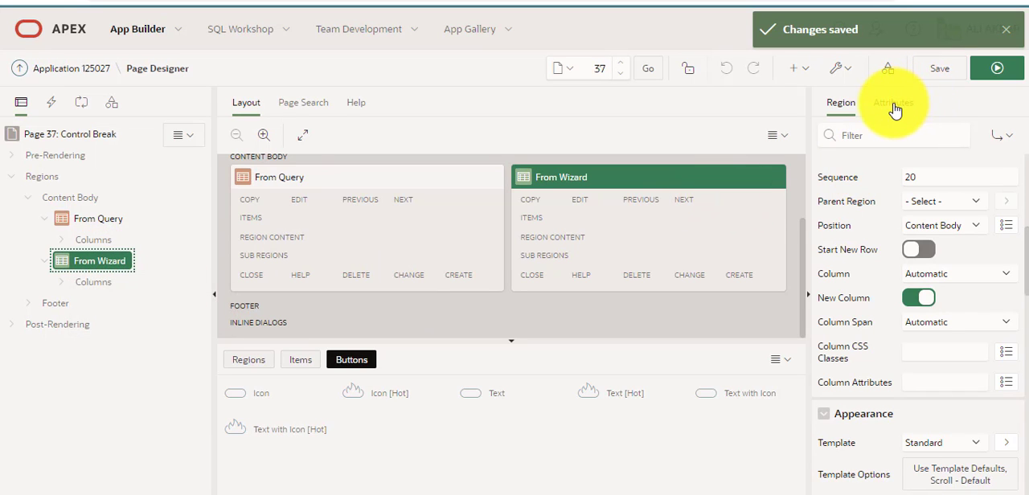
- Set From Wizard's Break Columns to First Column and save and run the page
{"action": "left_click", "coordinate": [892, 103]}
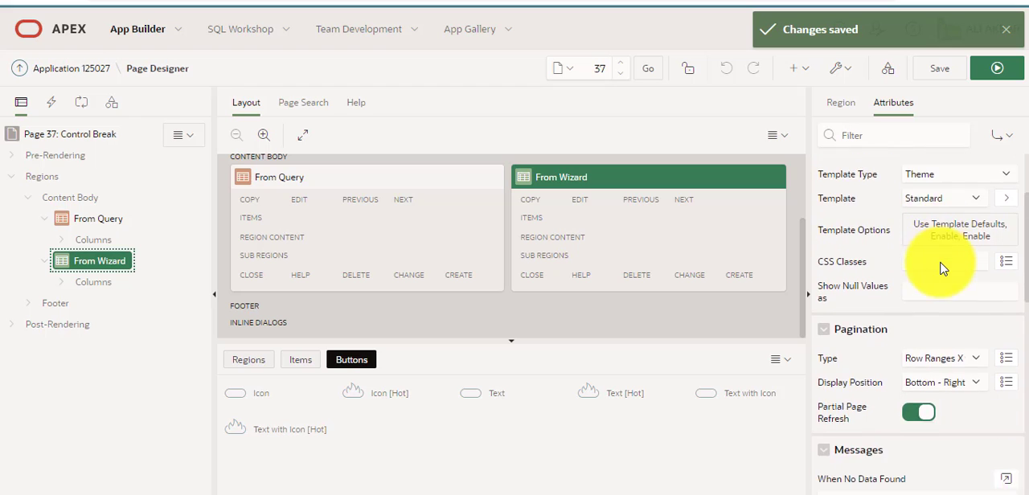
{"action": "scroll", "scroll_direction": "down", "scroll_amount": 3}
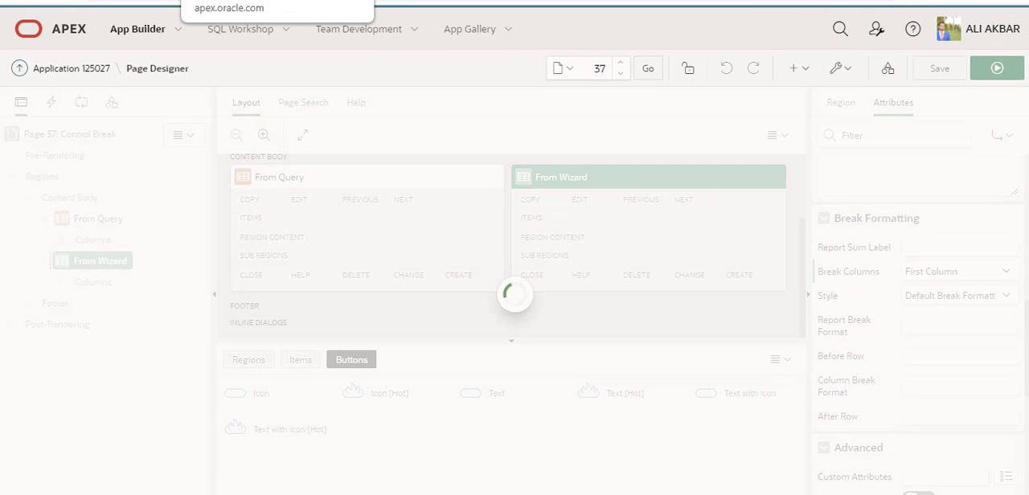
{"action": "left_click", "coordinate": [997, 68]}
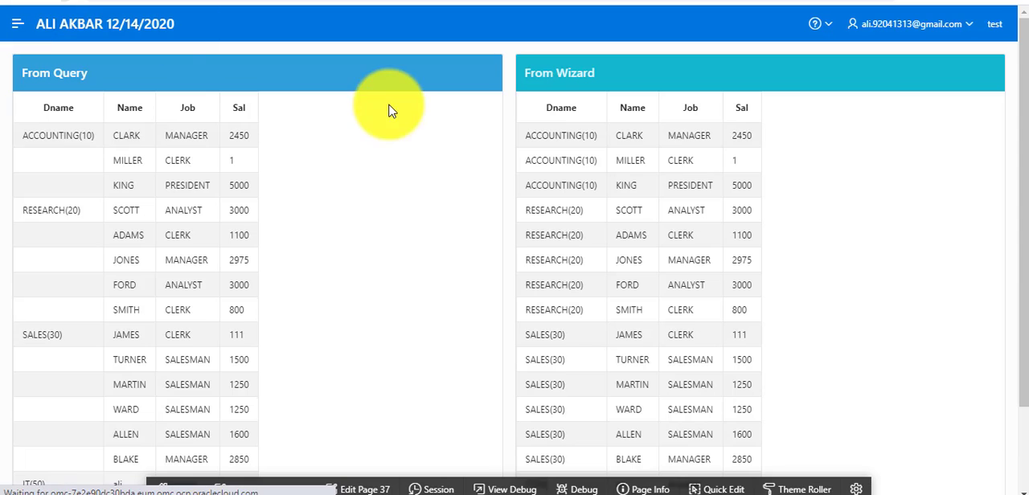